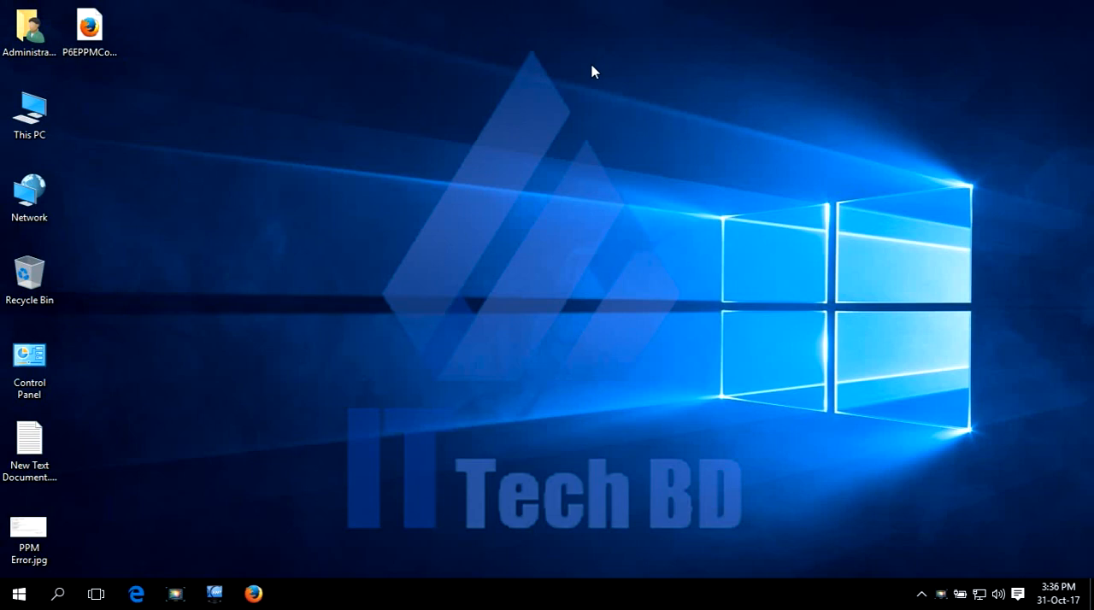
{"action": "mouse_move", "coordinate": [397, 239]}
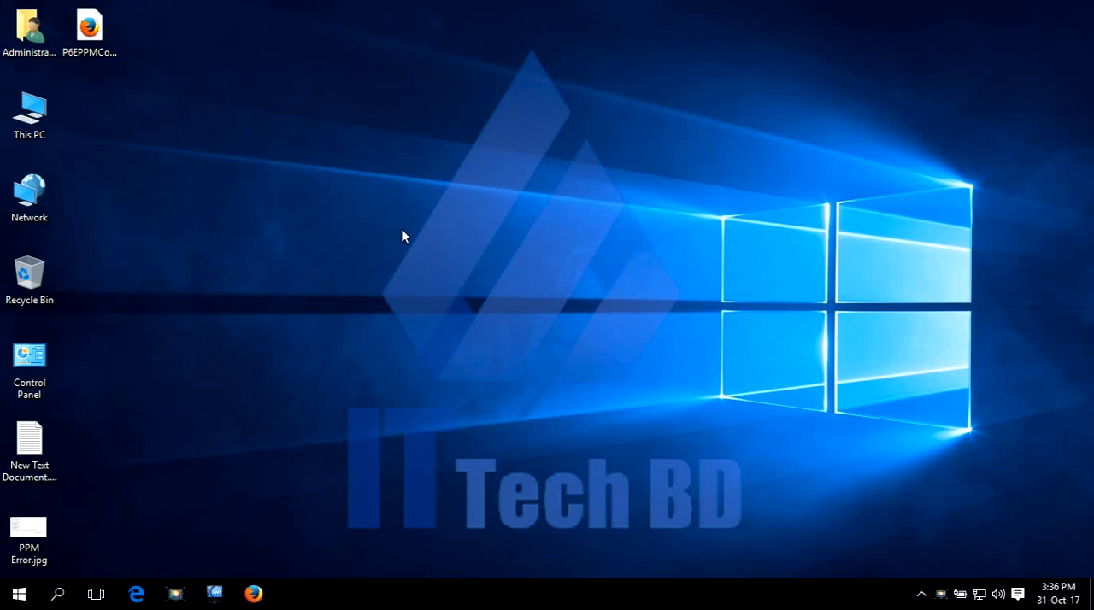
{"action": "mouse_move", "coordinate": [413, 215]}
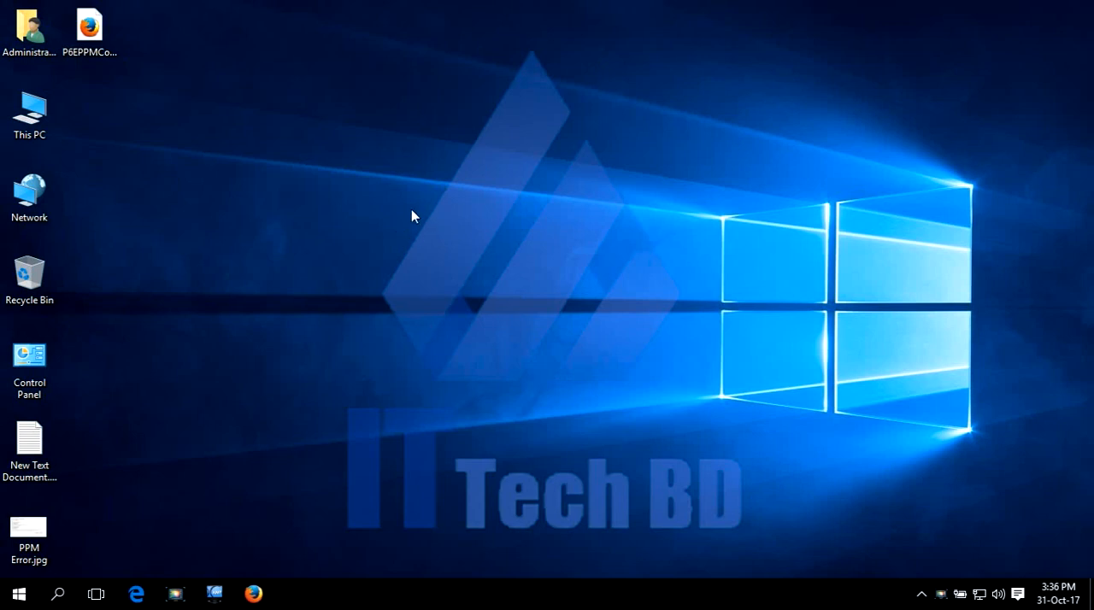
{"action": "mouse_move", "coordinate": [361, 249]}
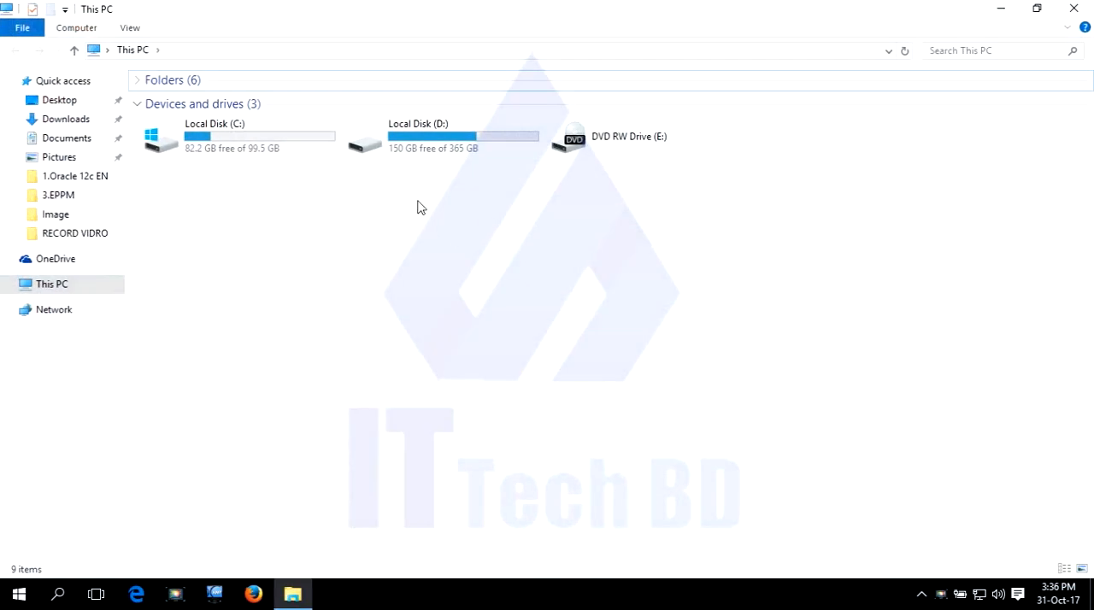
{"action": "mouse_move", "coordinate": [411, 200]}
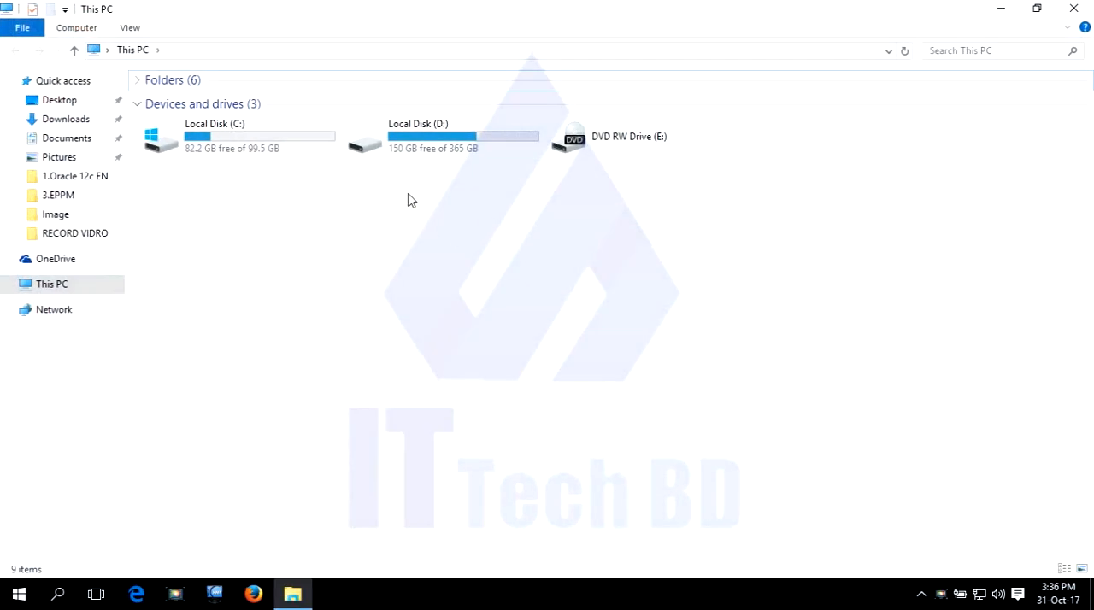
{"action": "mouse_move", "coordinate": [426, 175]}
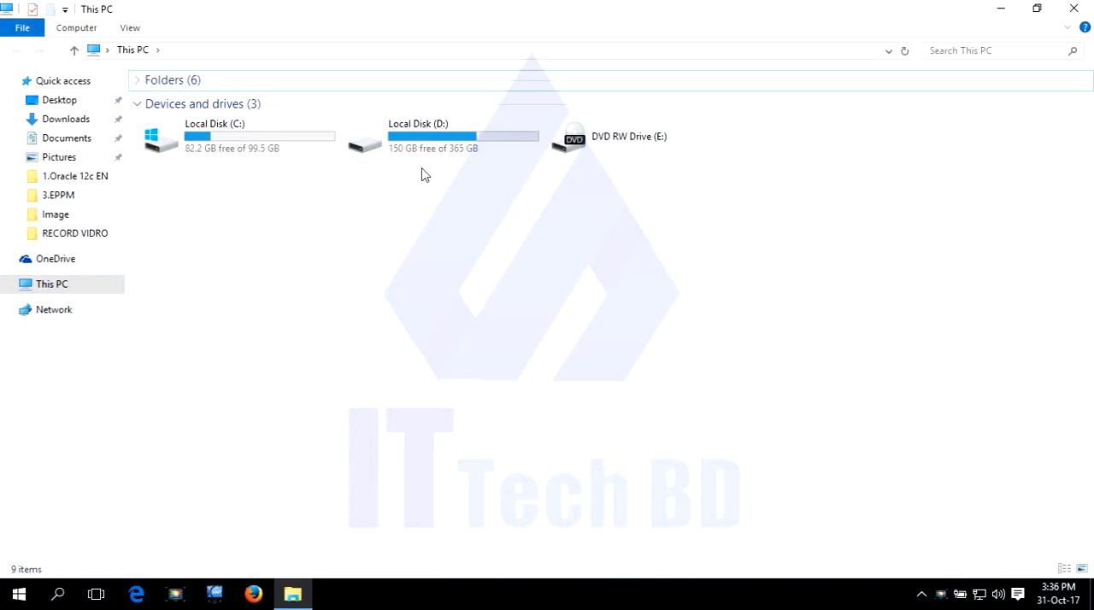
Step: Browse to D:\app\Administrator\oradata and check that it holds only orcldb
{"action": "double_click", "coordinate": [418, 137]}
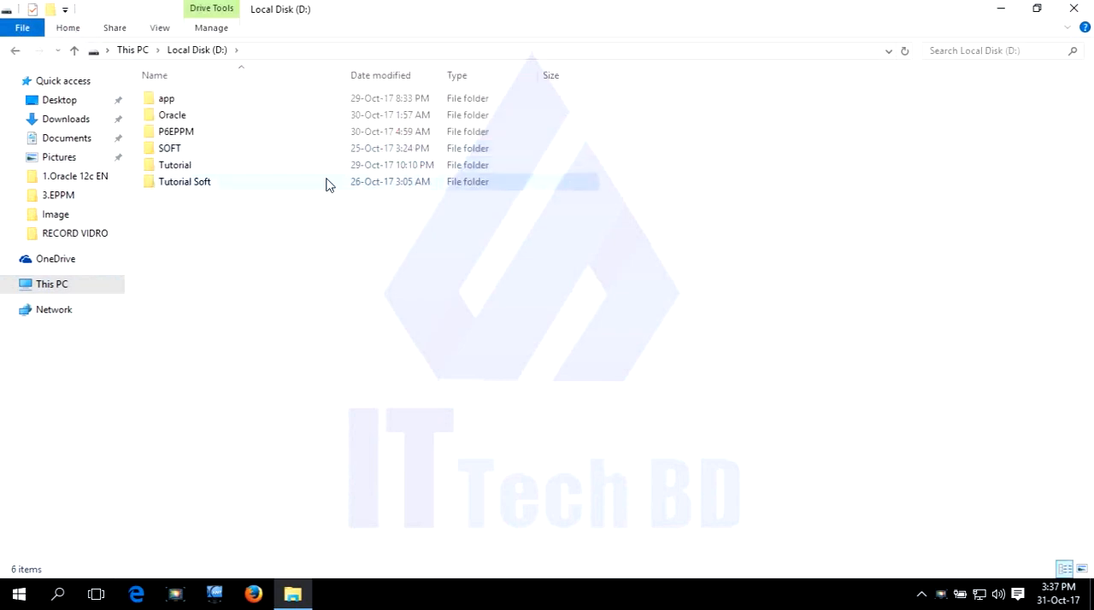
{"action": "double_click", "coordinate": [166, 97]}
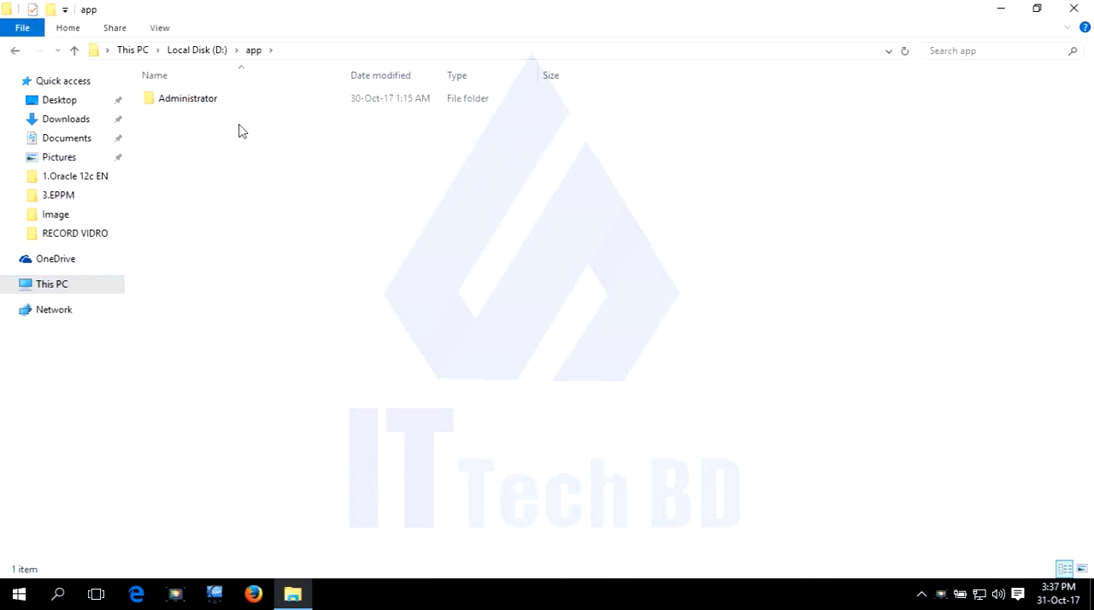
{"action": "double_click", "coordinate": [188, 98]}
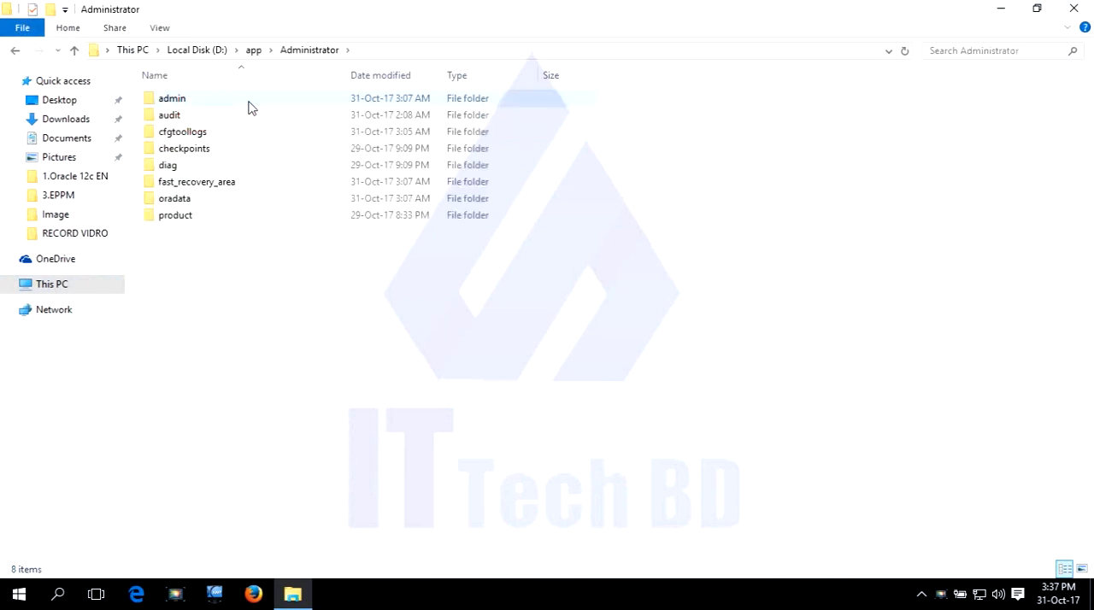
{"action": "double_click", "coordinate": [174, 197]}
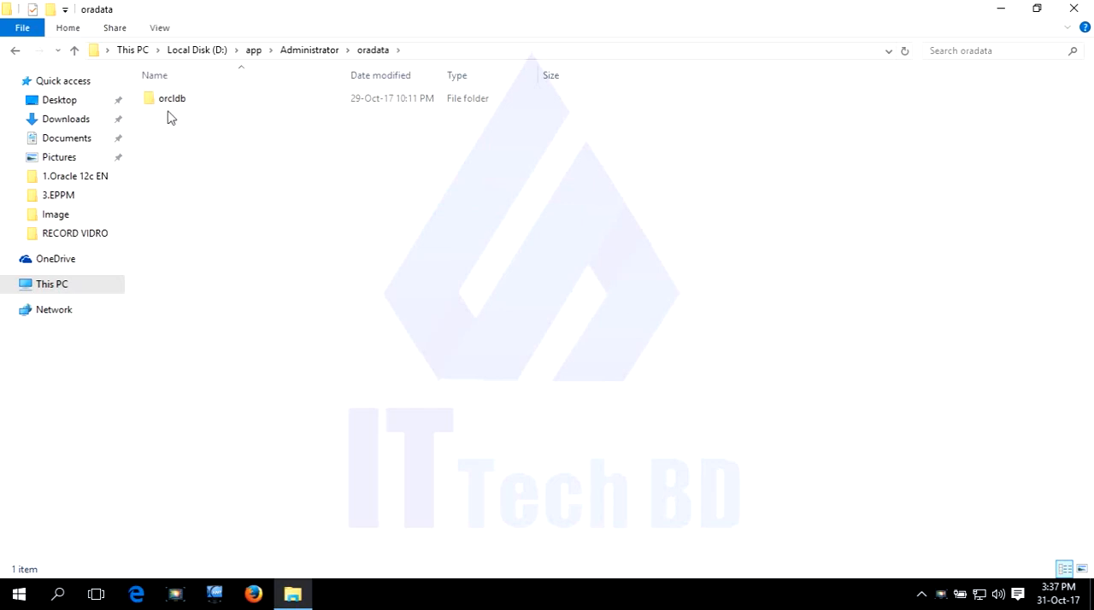
{"action": "mouse_move", "coordinate": [192, 126]}
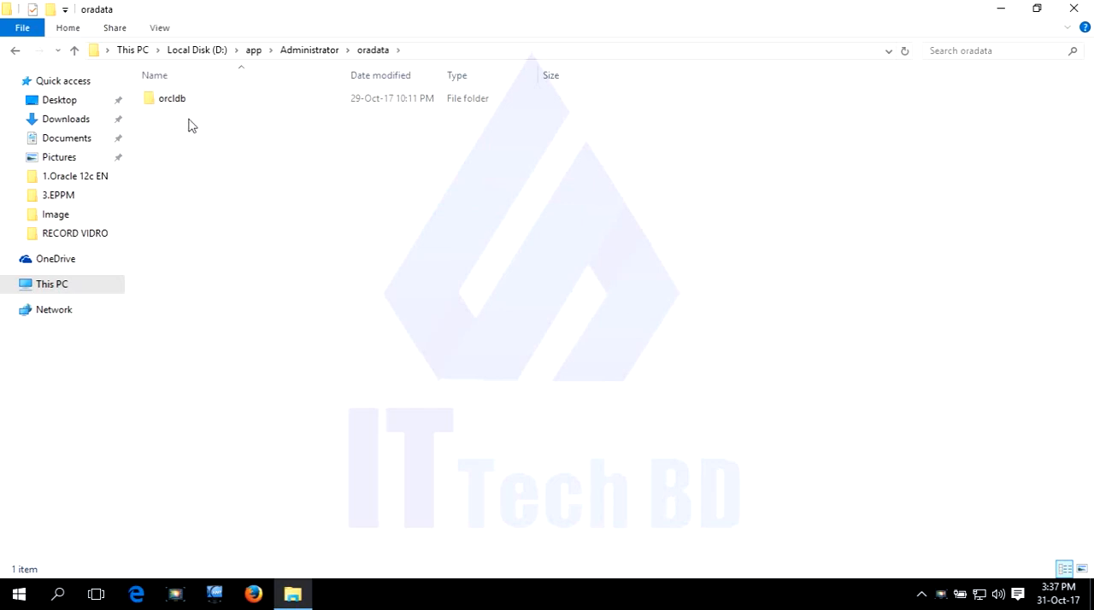
{"action": "mouse_move", "coordinate": [762, 472]}
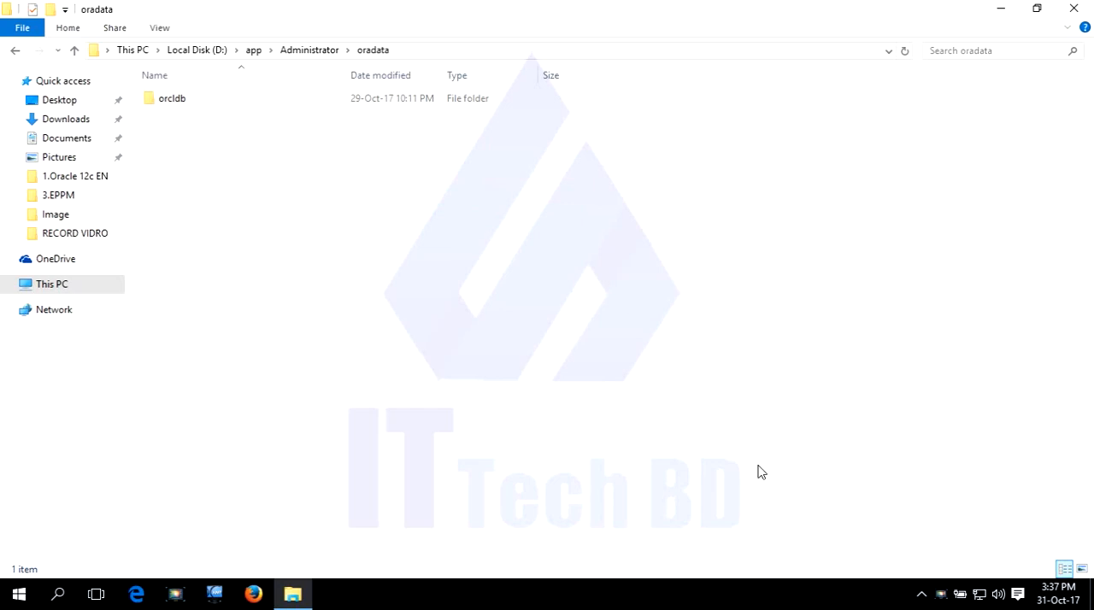
{"action": "mouse_move", "coordinate": [886, 365]}
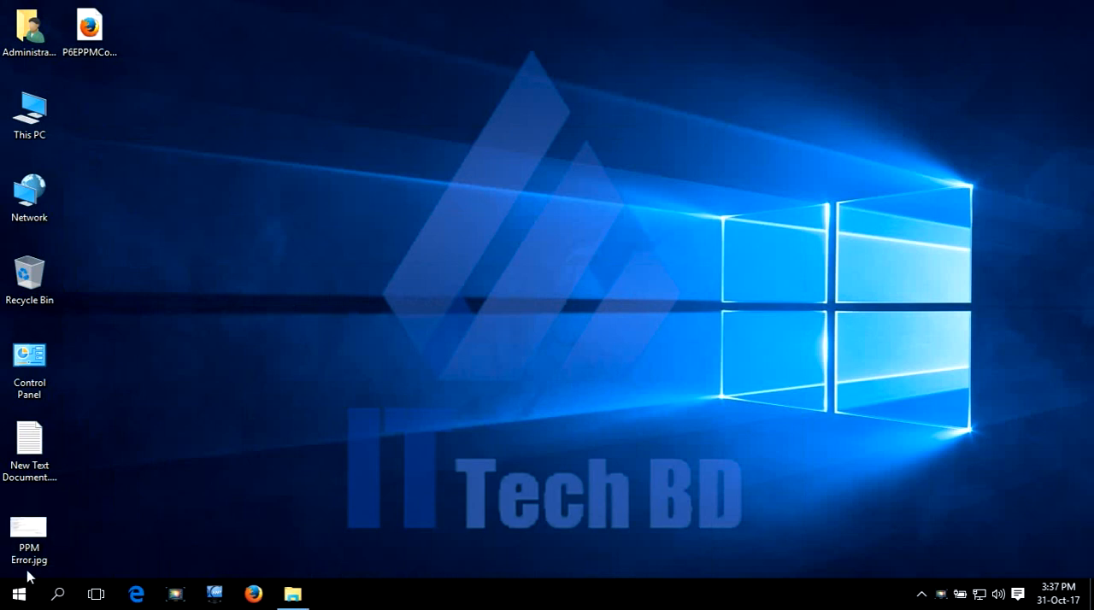
Step: Launch Database Configuration Assistant from the Oracle - OraDB12Home1 Start menu group
{"action": "left_click", "coordinate": [19, 594]}
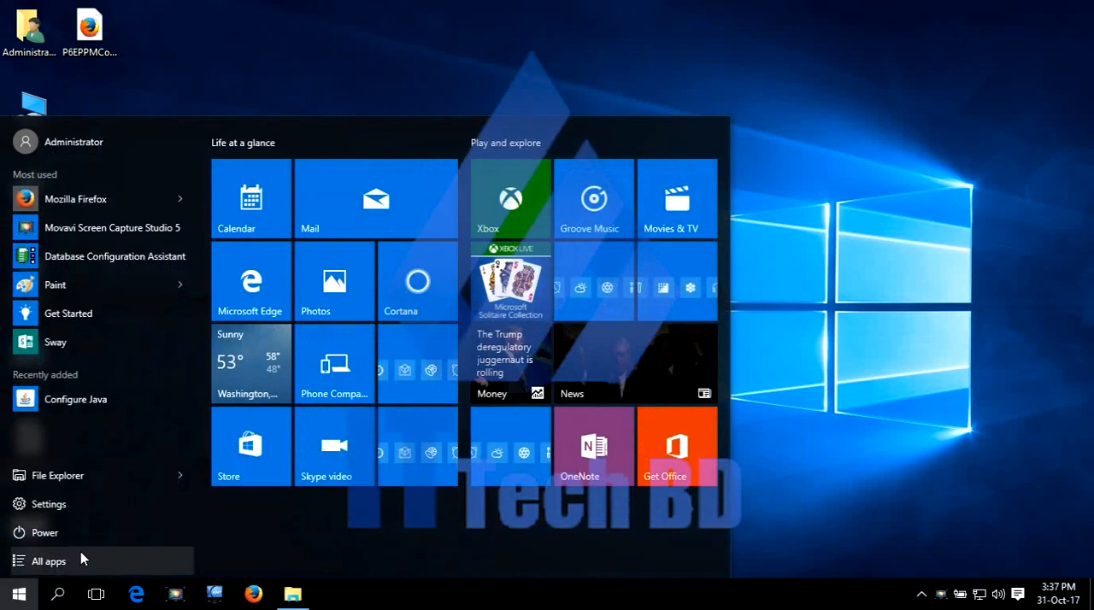
{"action": "left_click", "coordinate": [47, 561]}
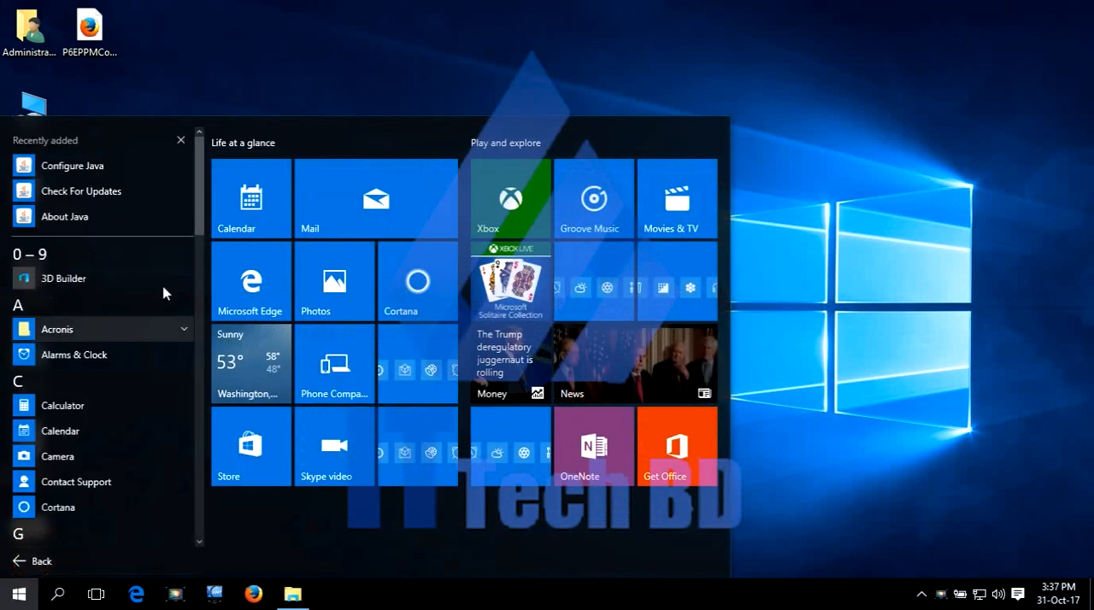
{"action": "scroll", "scroll_direction": "down", "scroll_amount": 3}
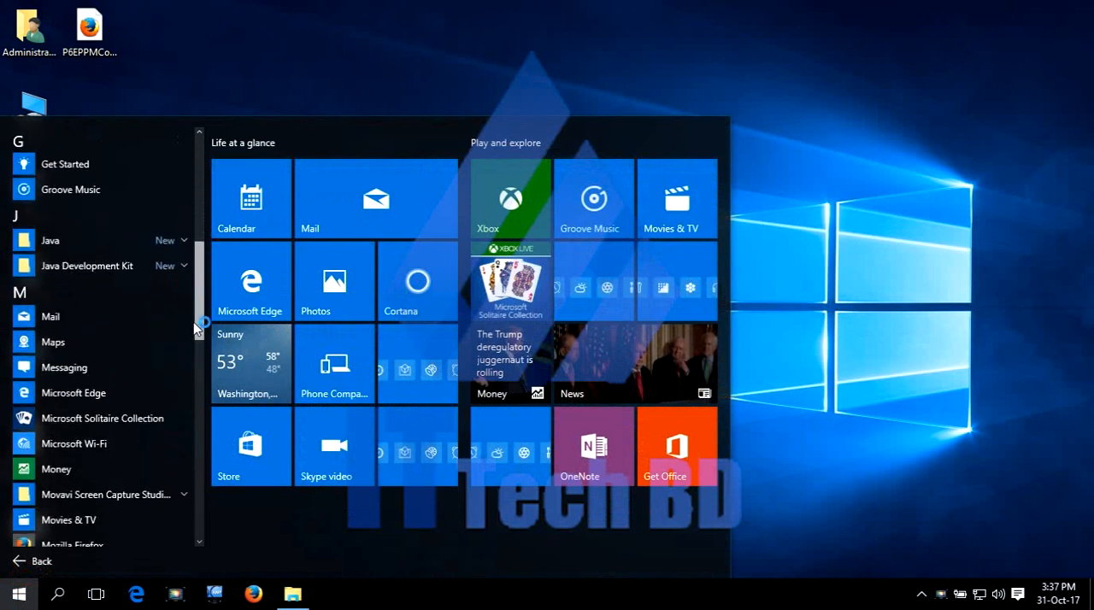
{"action": "scroll", "scroll_direction": "down", "scroll_amount": 3}
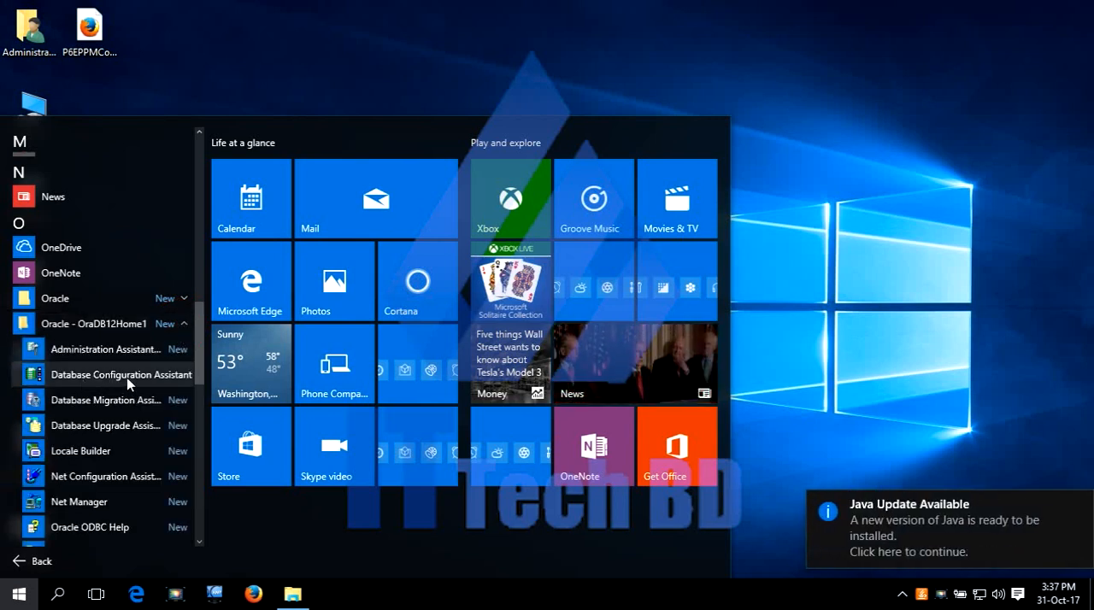
{"action": "left_click", "coordinate": [19, 594]}
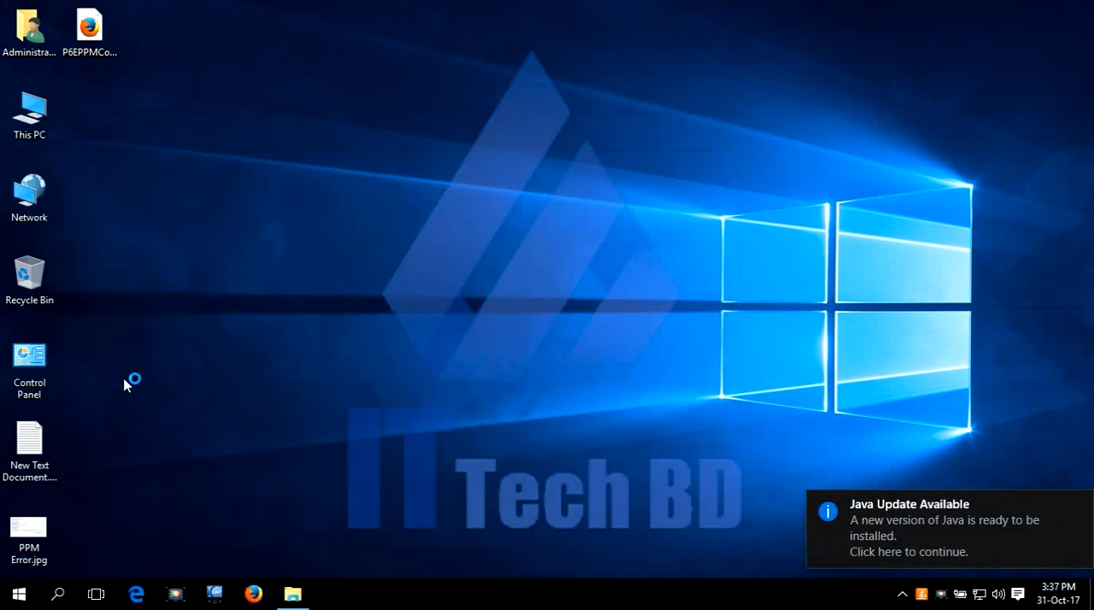
{"action": "mouse_move", "coordinate": [641, 316]}
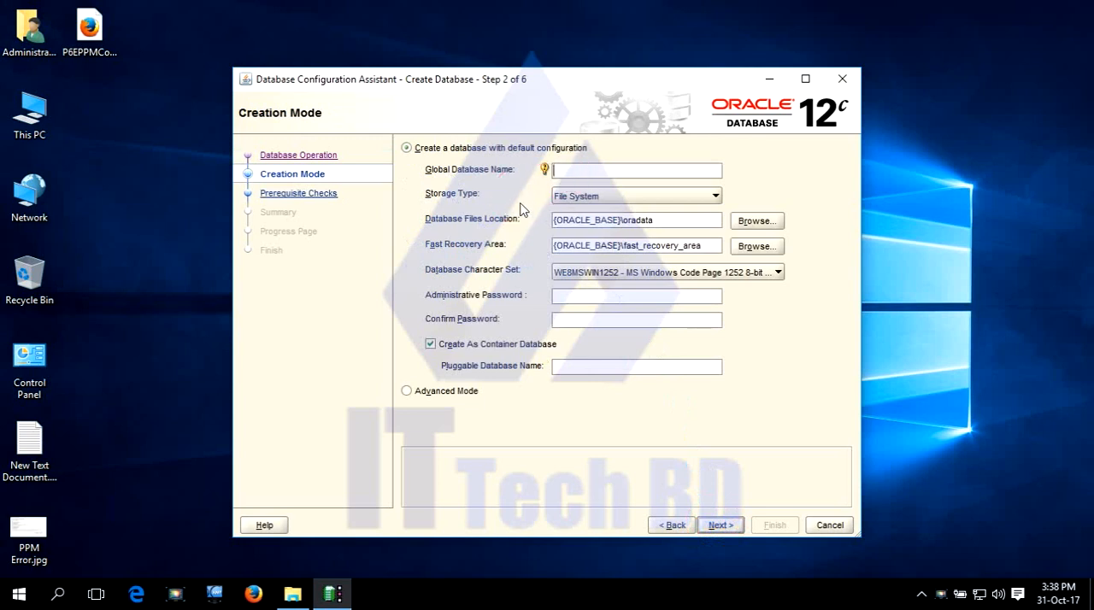
{"action": "mouse_move", "coordinate": [538, 185]}
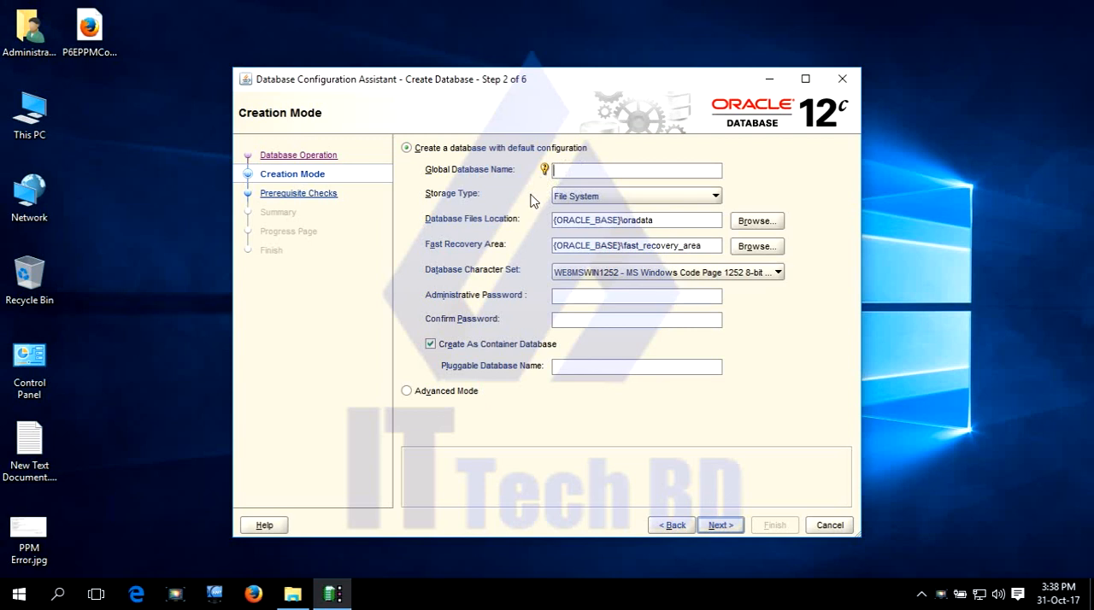
Step: Enter 'orcl' as the Global Database Name for the default-configuration database
{"action": "type", "text": "orcl"}
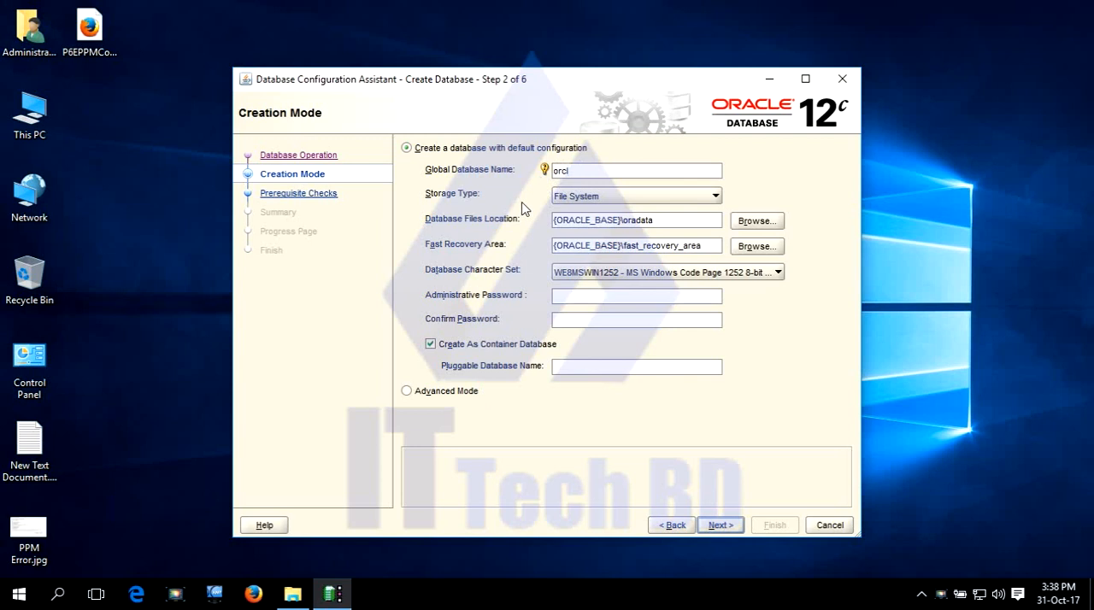
{"action": "mouse_move", "coordinate": [444, 180]}
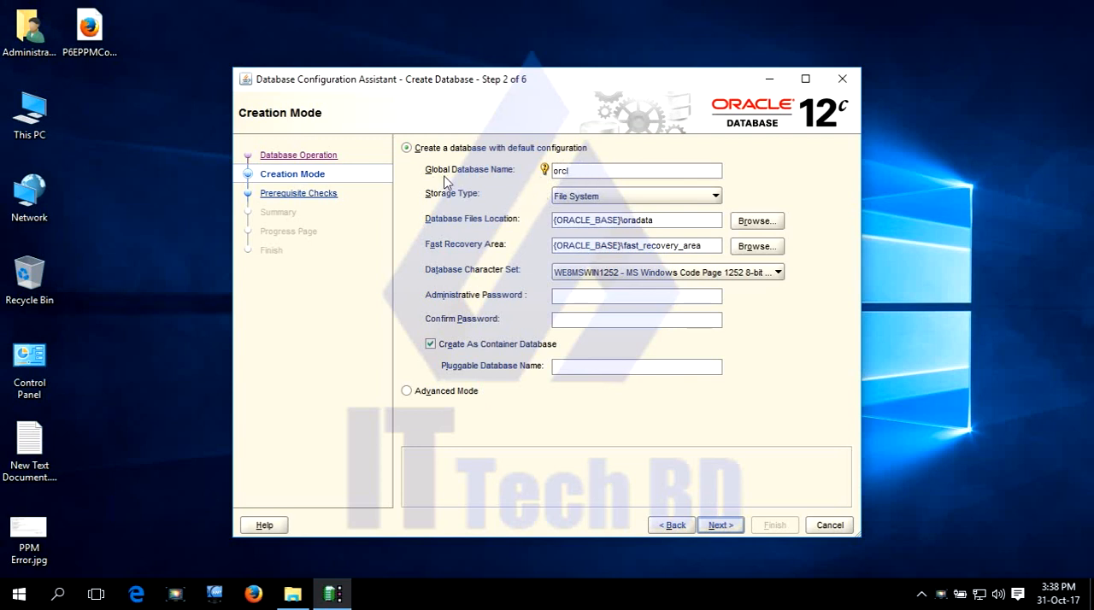
{"action": "mouse_move", "coordinate": [549, 198]}
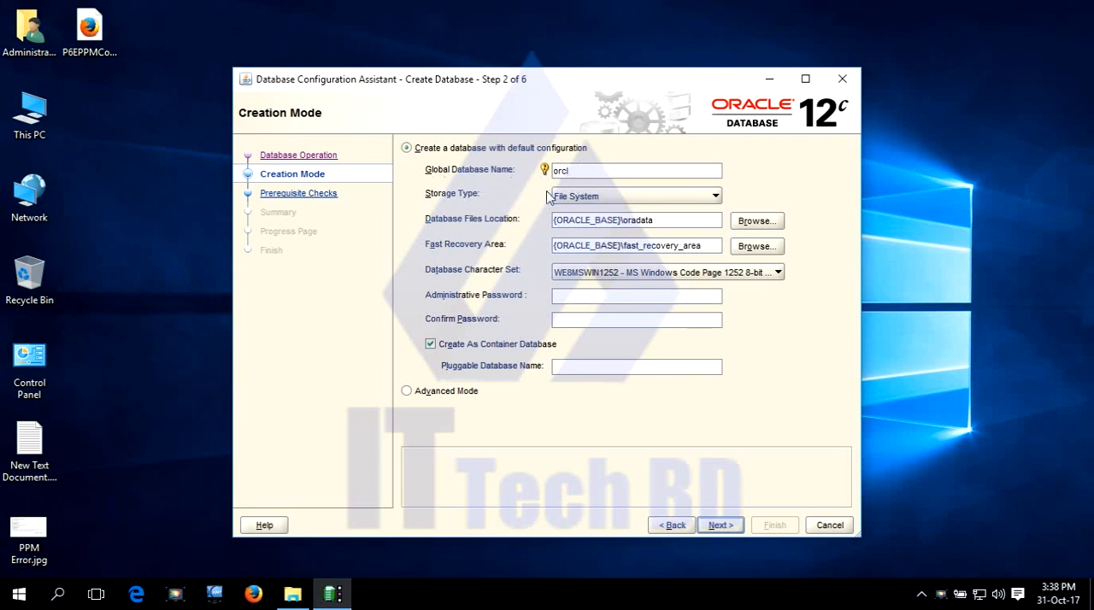
{"action": "mouse_move", "coordinate": [536, 193]}
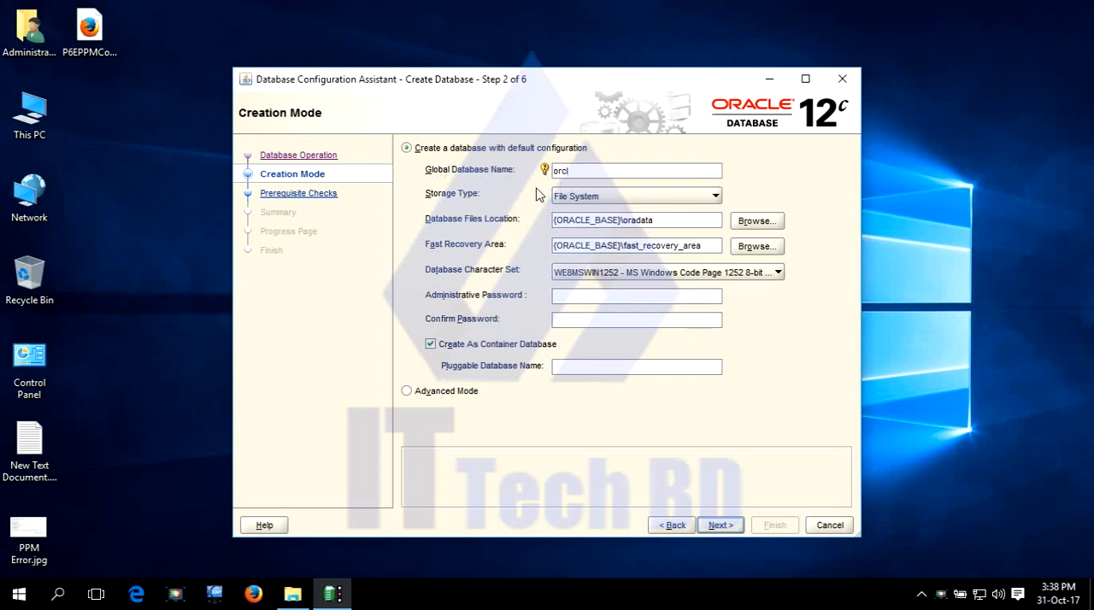
{"action": "mouse_move", "coordinate": [451, 308]}
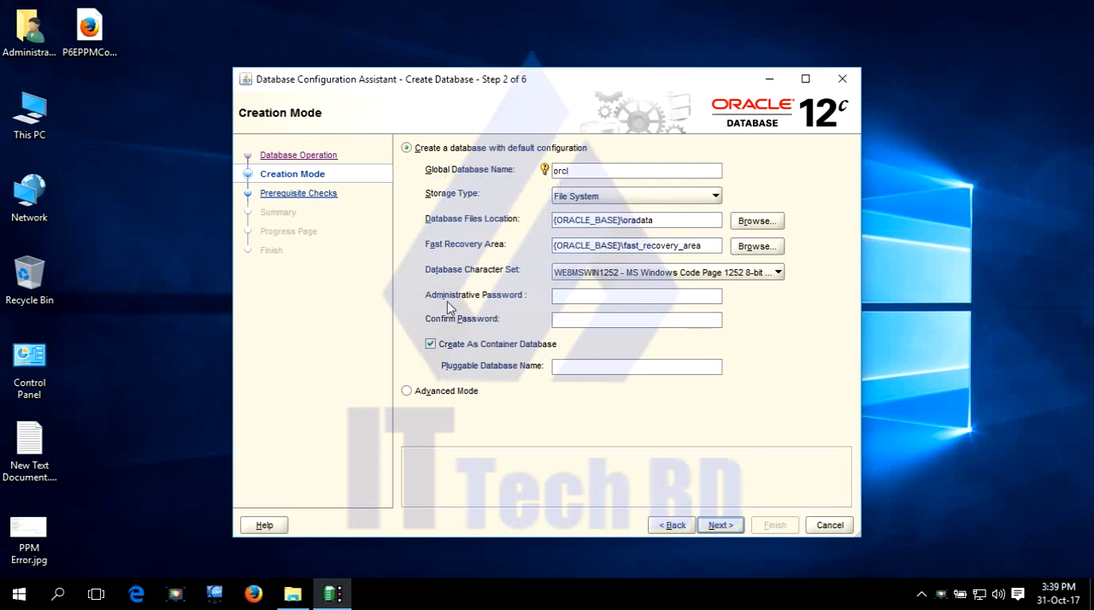
{"action": "mouse_move", "coordinate": [526, 313]}
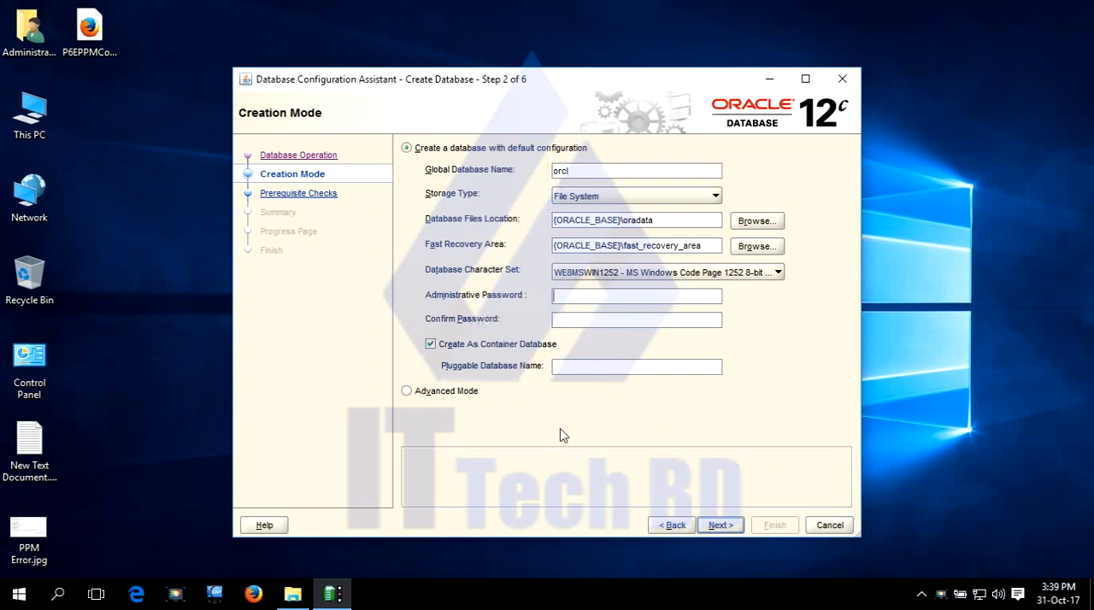
Step: Enter the administrative password and retype it until the mismatch warning clears
{"action": "type", "text": "••"}
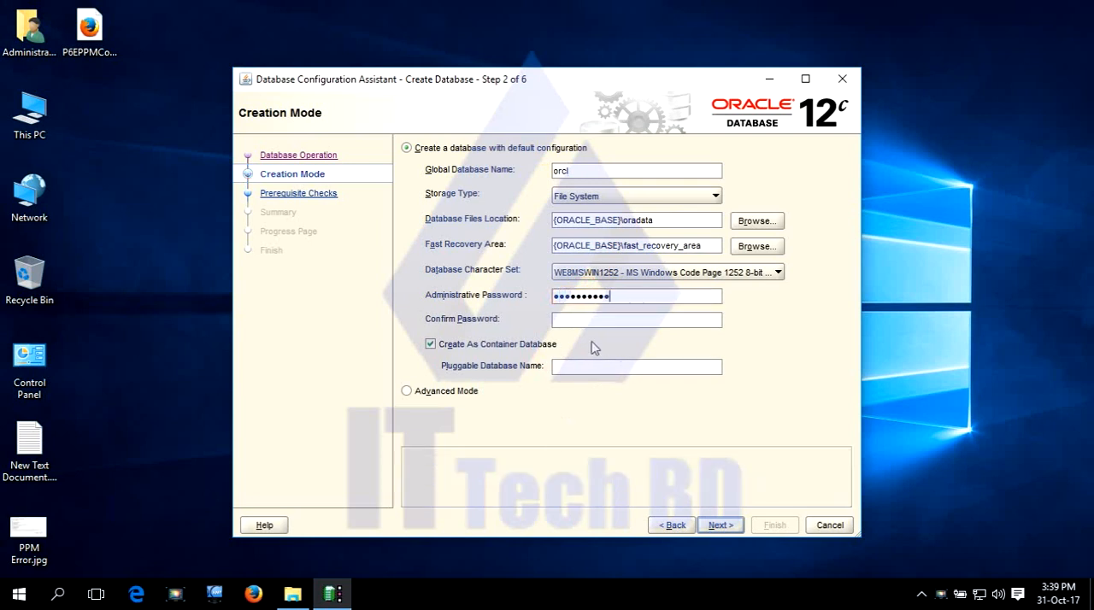
{"action": "type", "text": "•"}
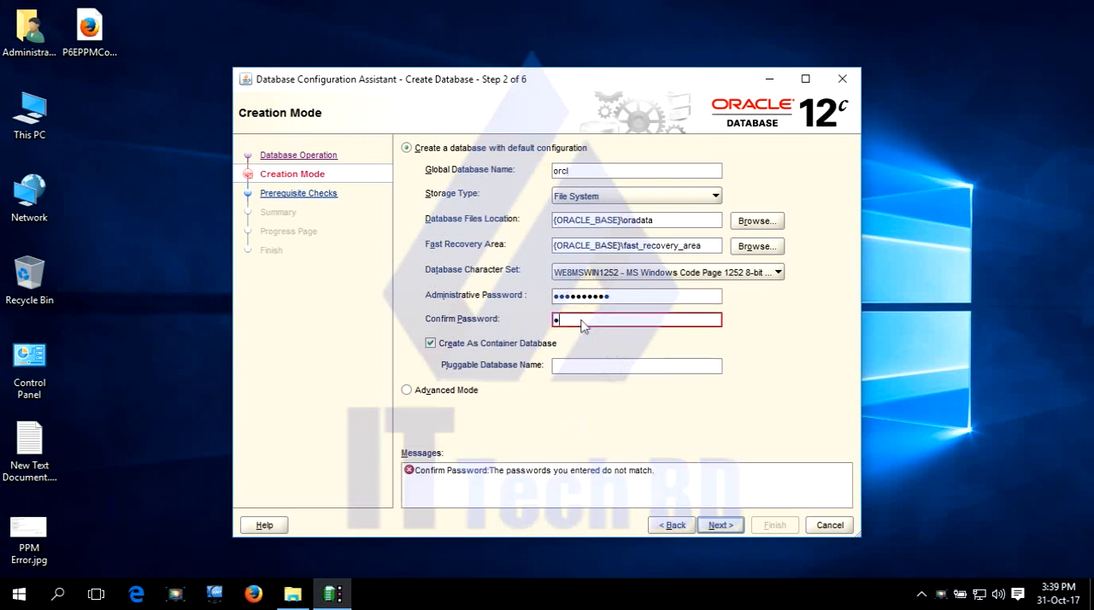
{"action": "type", "text": "••"}
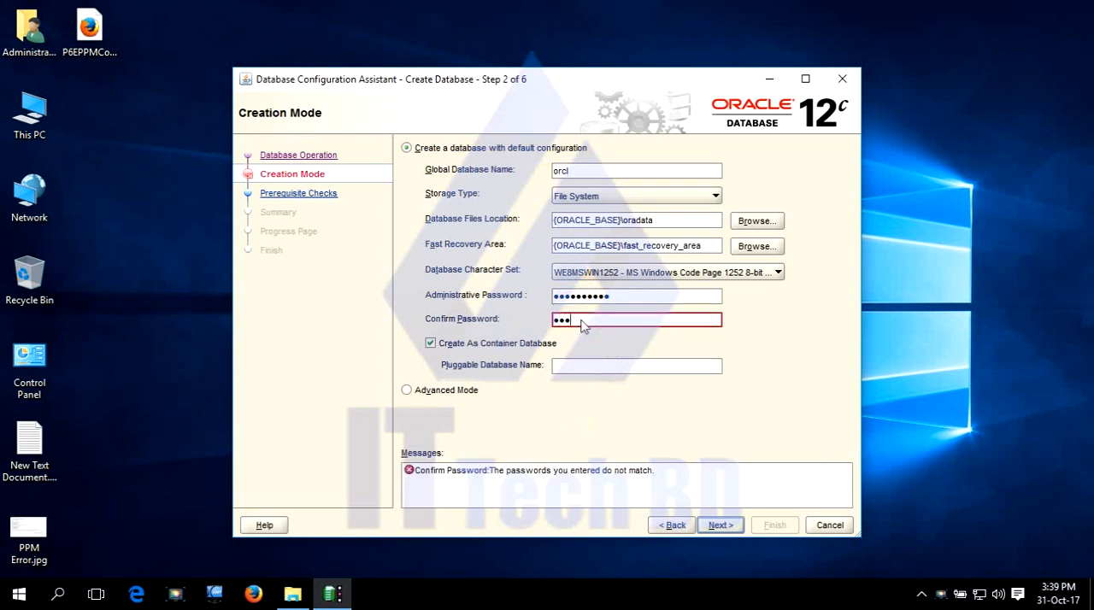
{"action": "type", "text": "••••"}
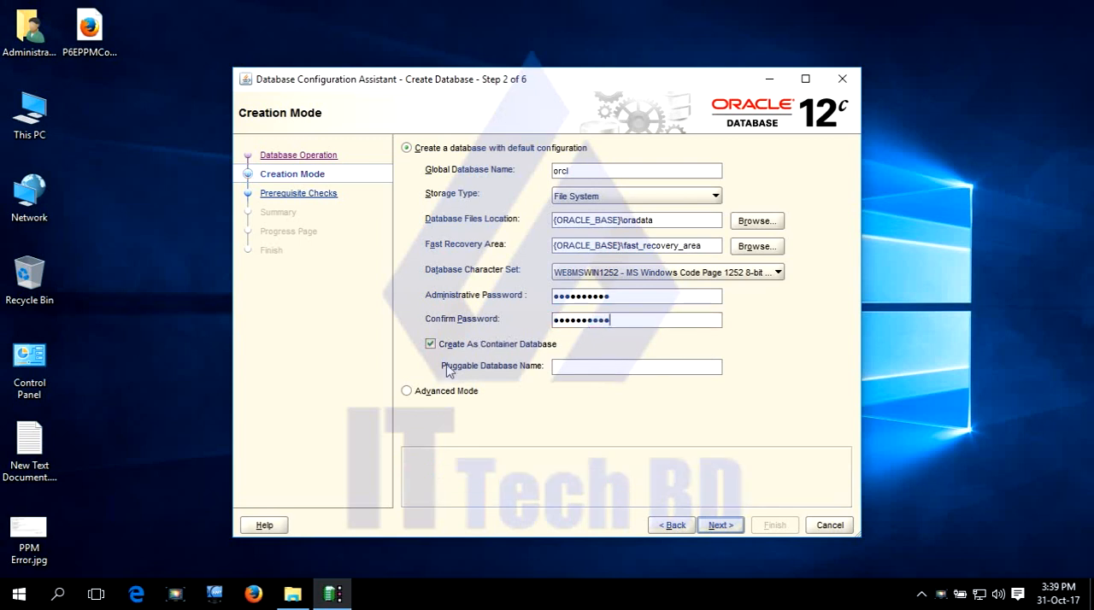
{"action": "mouse_move", "coordinate": [506, 361]}
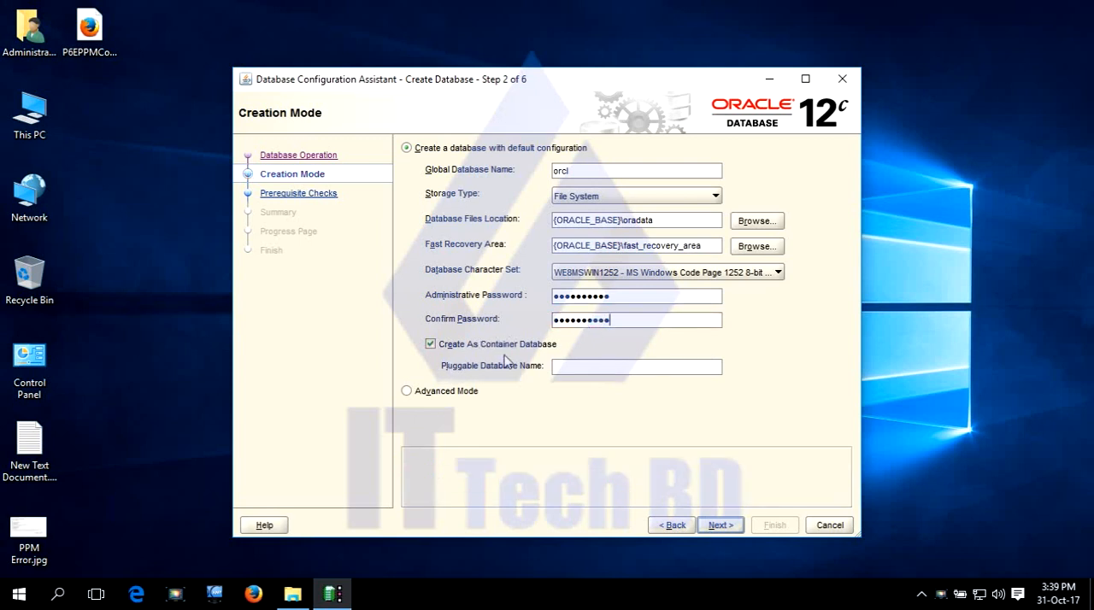
{"action": "mouse_move", "coordinate": [490, 359]}
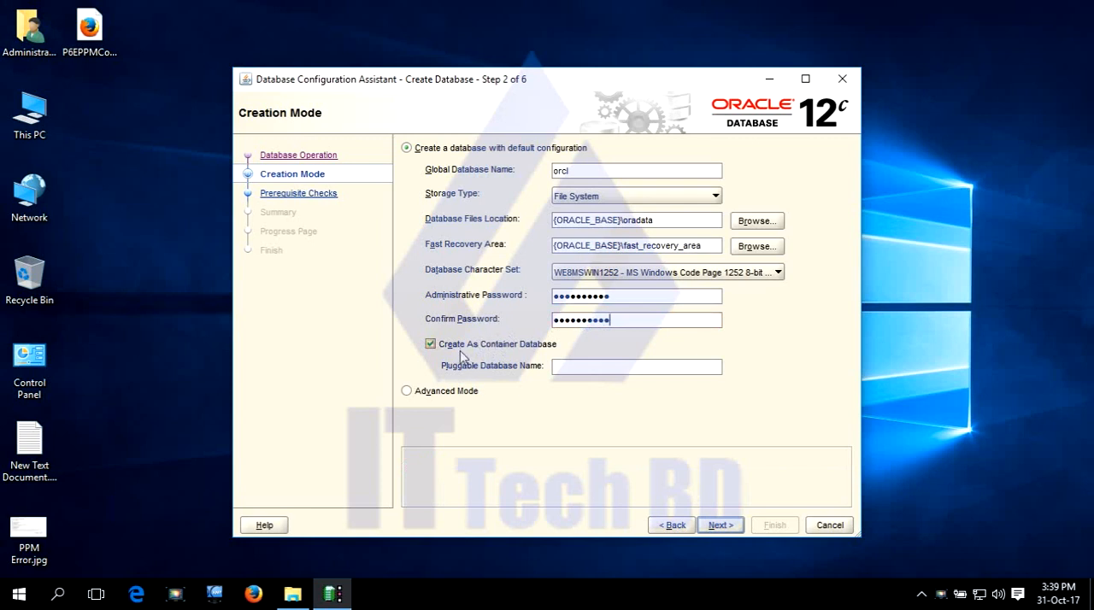
{"action": "mouse_move", "coordinate": [477, 354]}
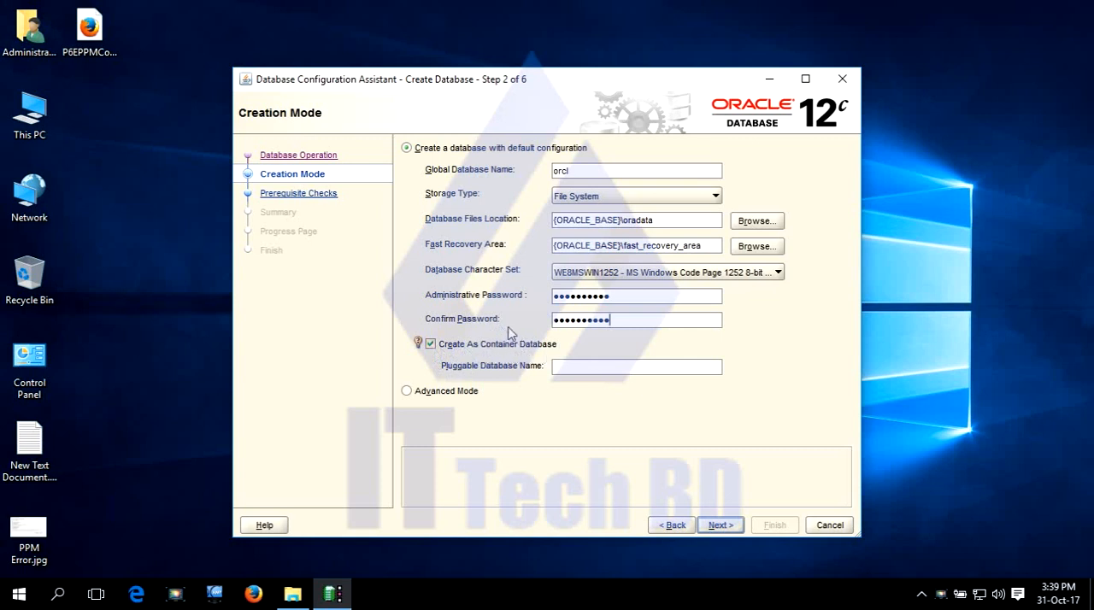
{"action": "mouse_move", "coordinate": [516, 327]}
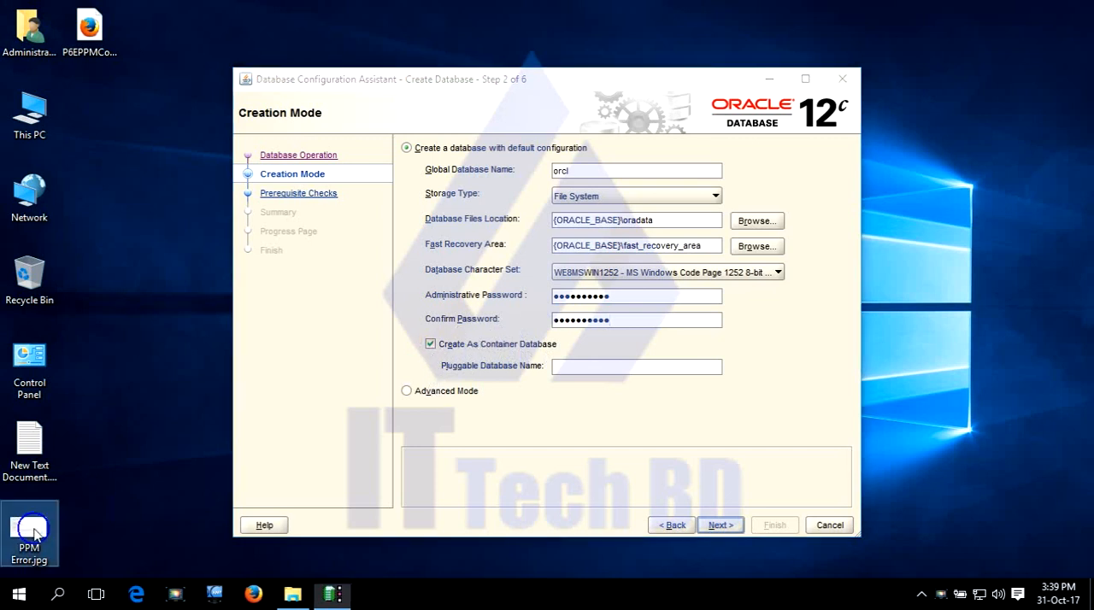
Step: Review the PPM Error screenshot, then uncheck 'Create As Container Database' and continue to Summary
{"action": "right_click", "coordinate": [29, 530]}
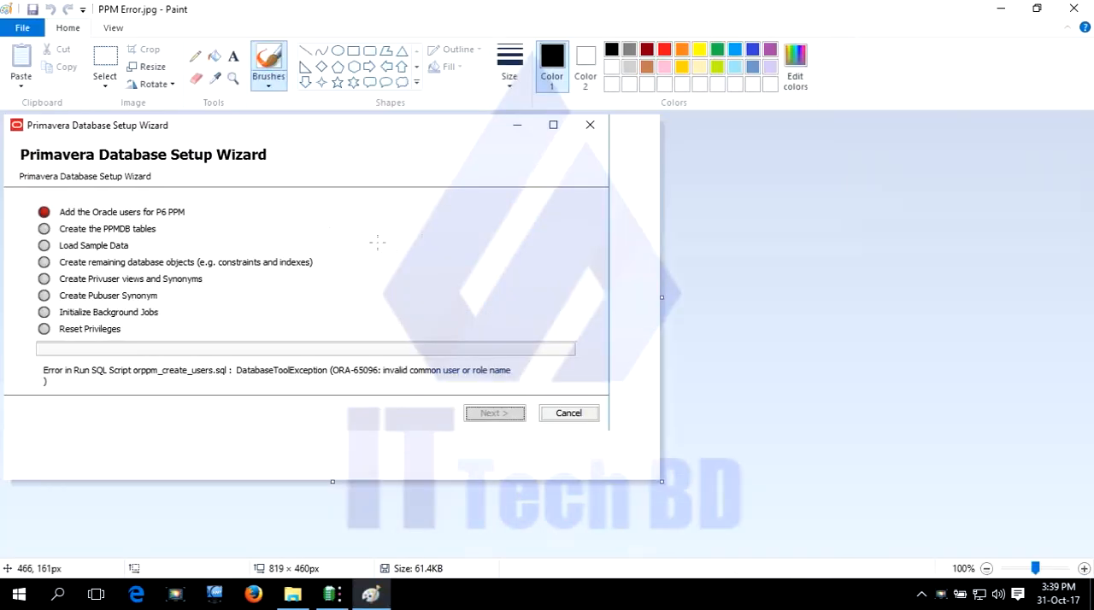
{"action": "mouse_move", "coordinate": [435, 246]}
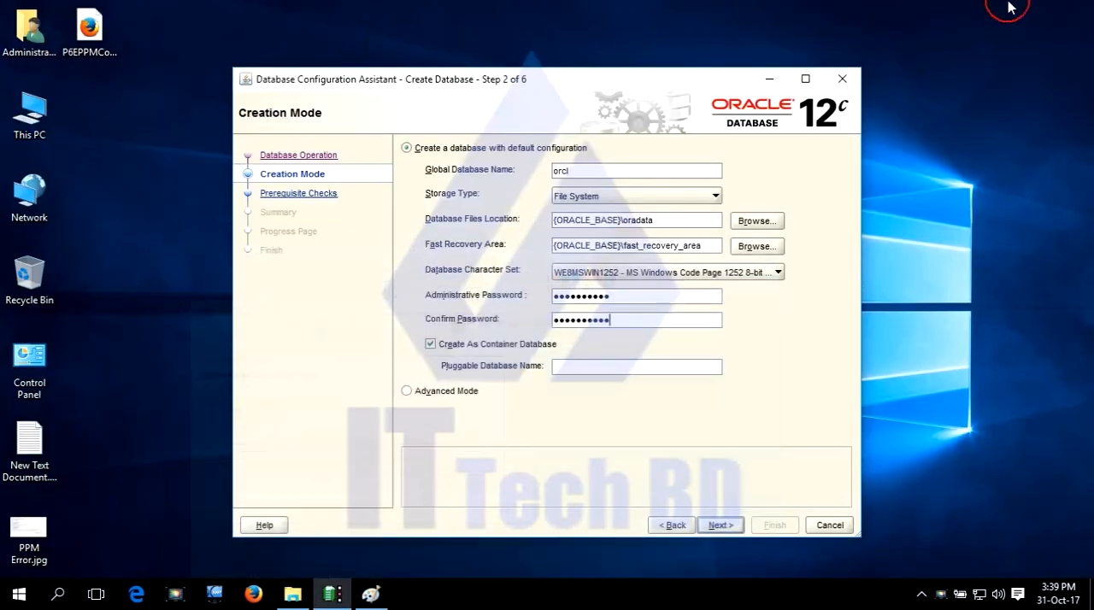
{"action": "left_click", "coordinate": [430, 344]}
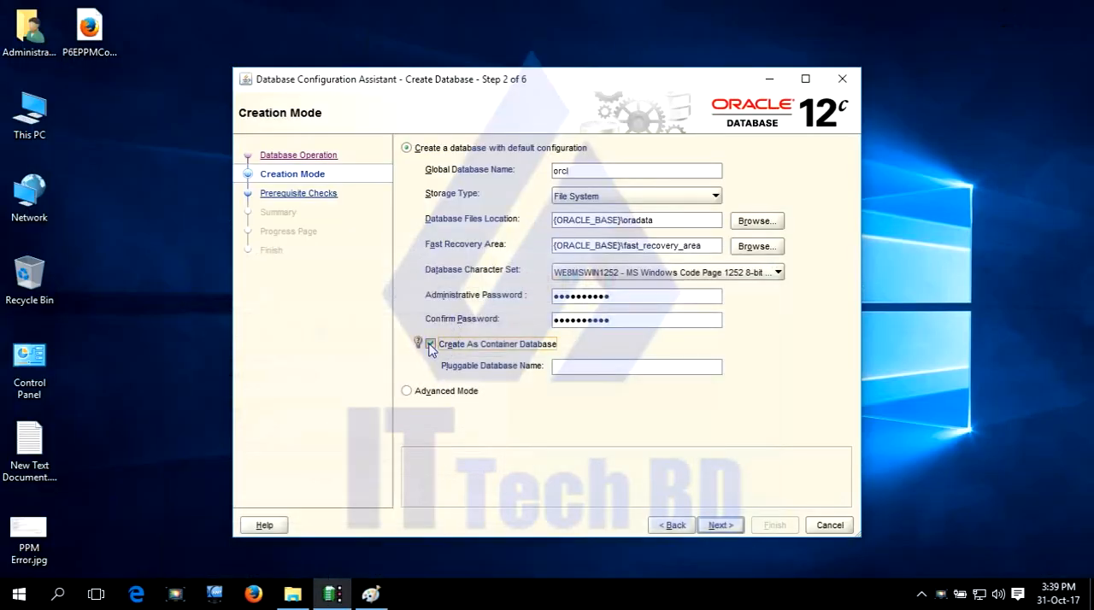
{"action": "left_click", "coordinate": [430, 344]}
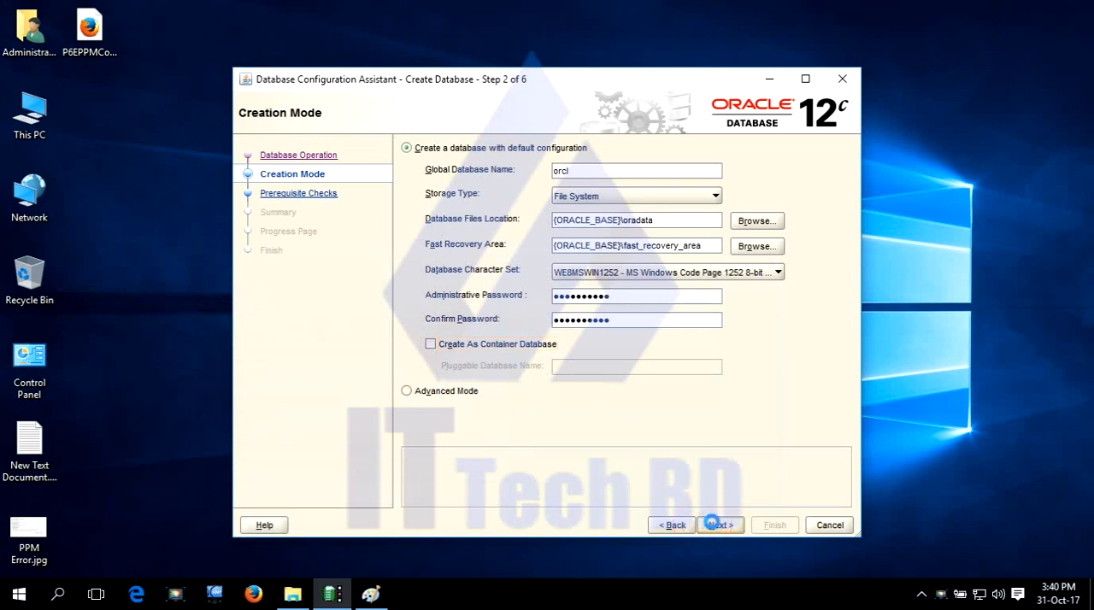
{"action": "left_click", "coordinate": [720, 525]}
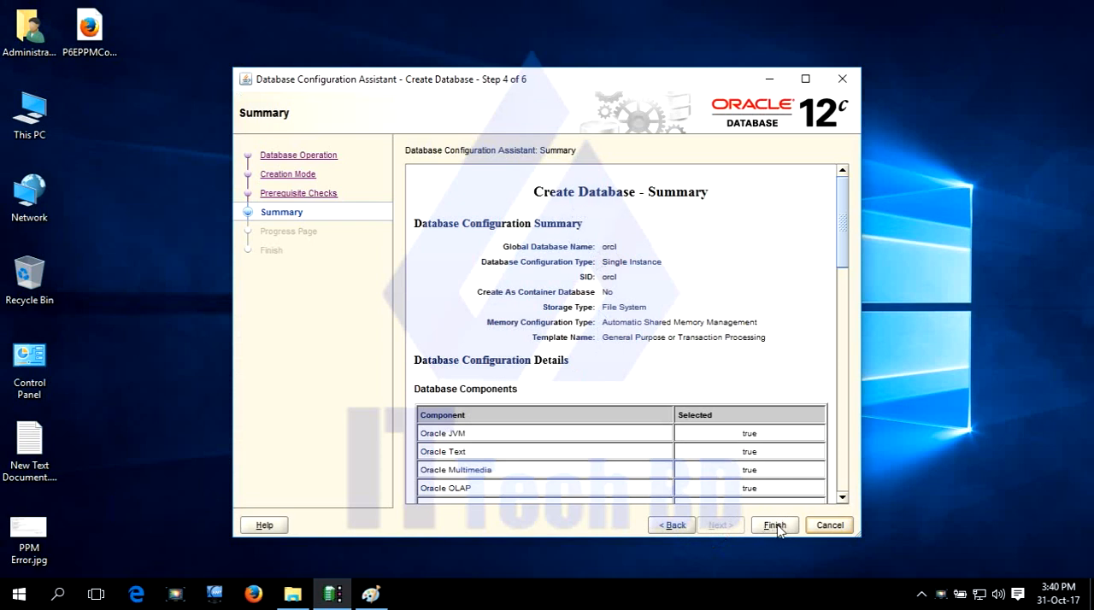
Step: Start the orcl database creation from the Summary page and let it progress
{"action": "left_click", "coordinate": [773, 525]}
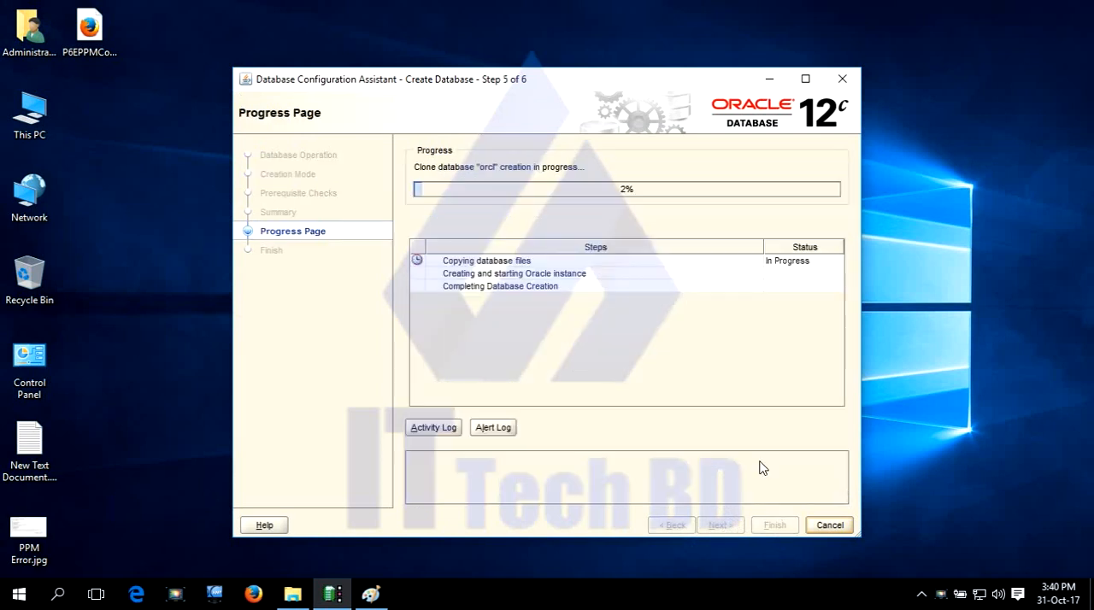
{"action": "mouse_move", "coordinate": [473, 187]}
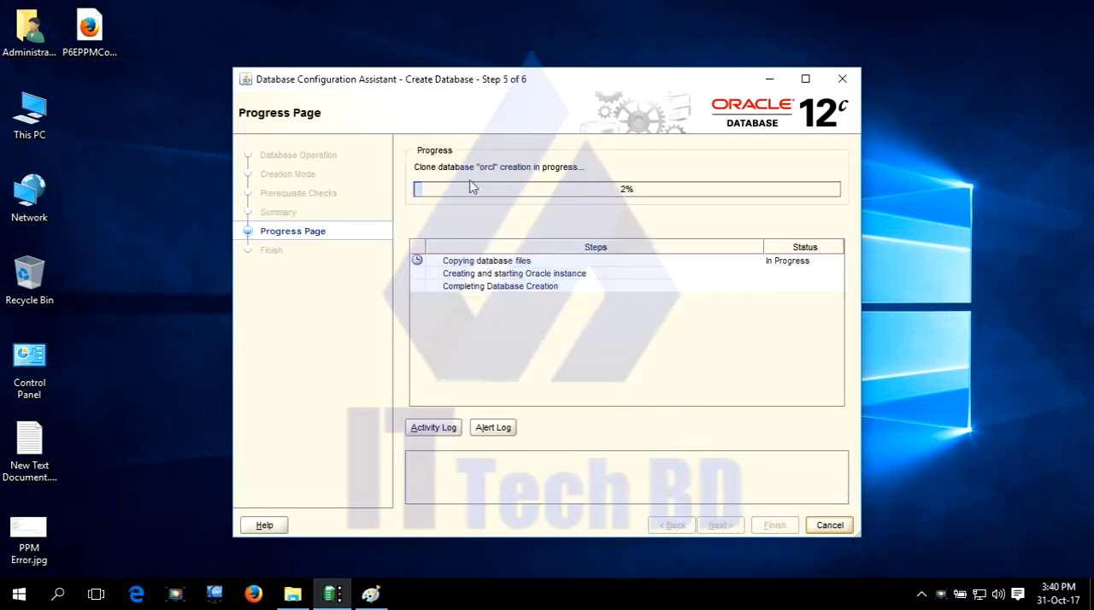
{"action": "mouse_move", "coordinate": [596, 334]}
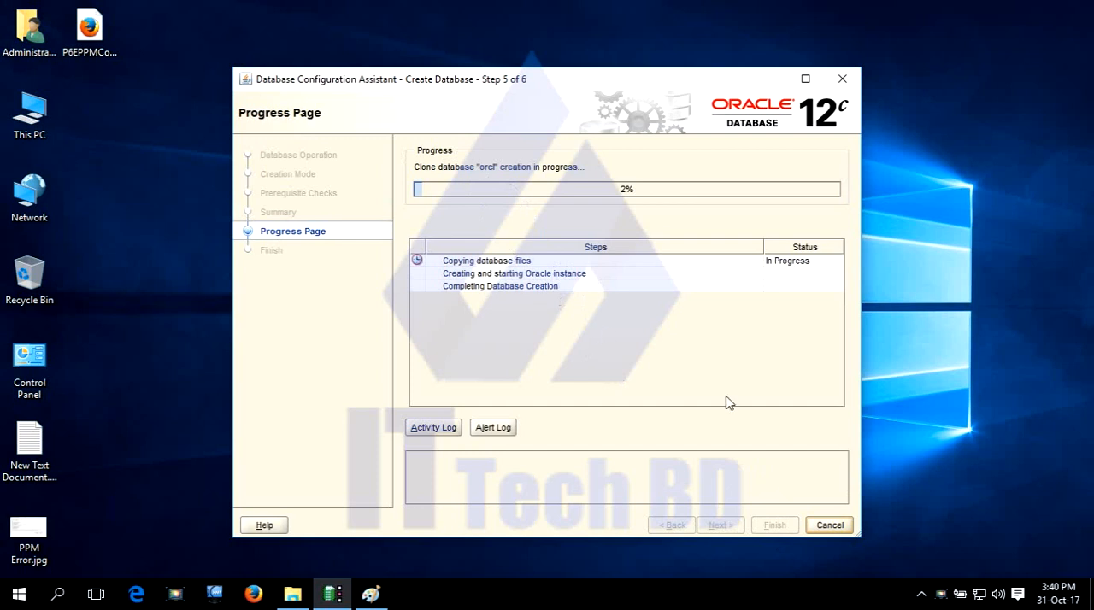
{"action": "mouse_move", "coordinate": [960, 477]}
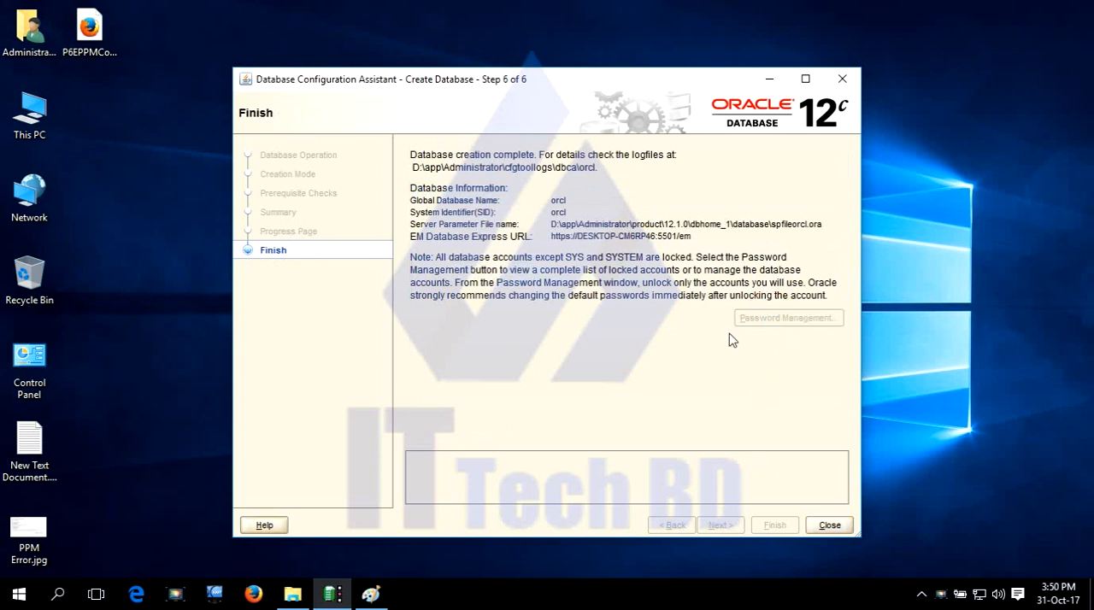
Step: Cancel Password Management without changing accounts, then close the assistant
{"action": "left_click", "coordinate": [787, 317]}
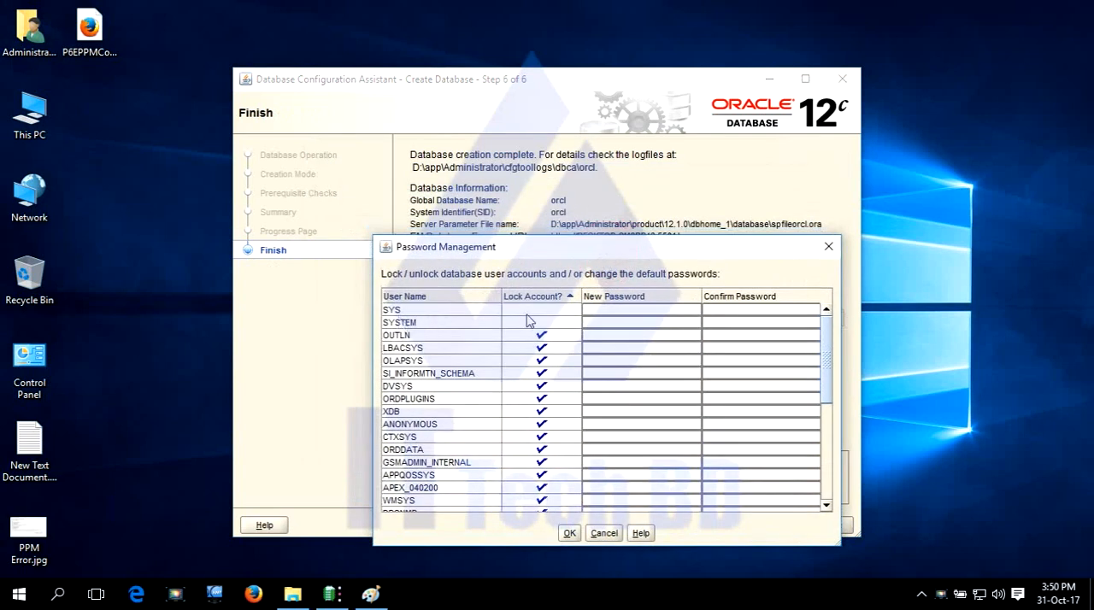
{"action": "mouse_move", "coordinate": [624, 320]}
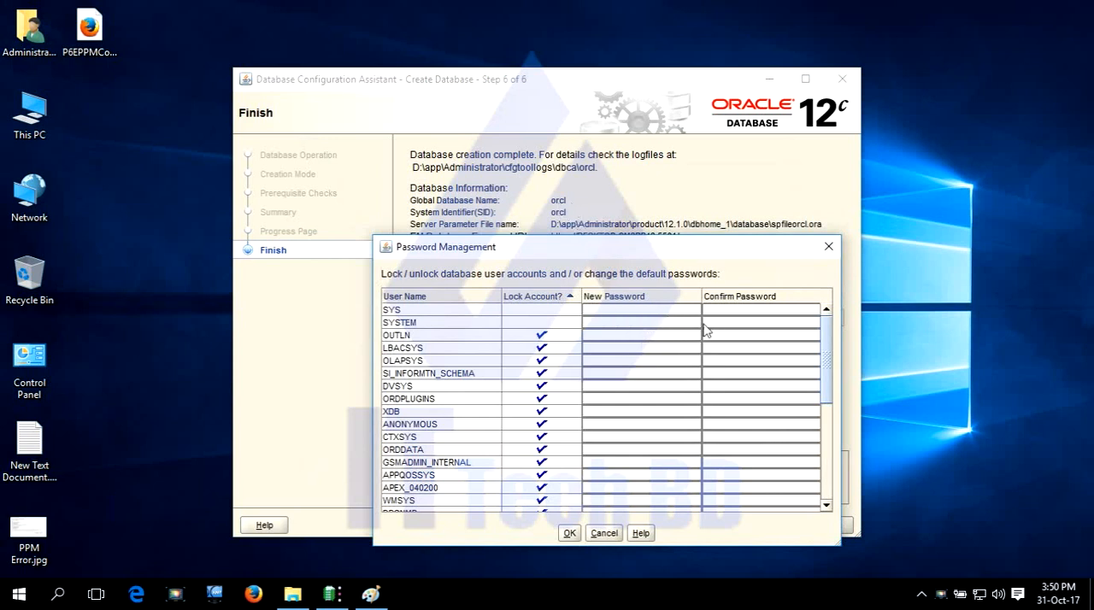
{"action": "mouse_move", "coordinate": [678, 260]}
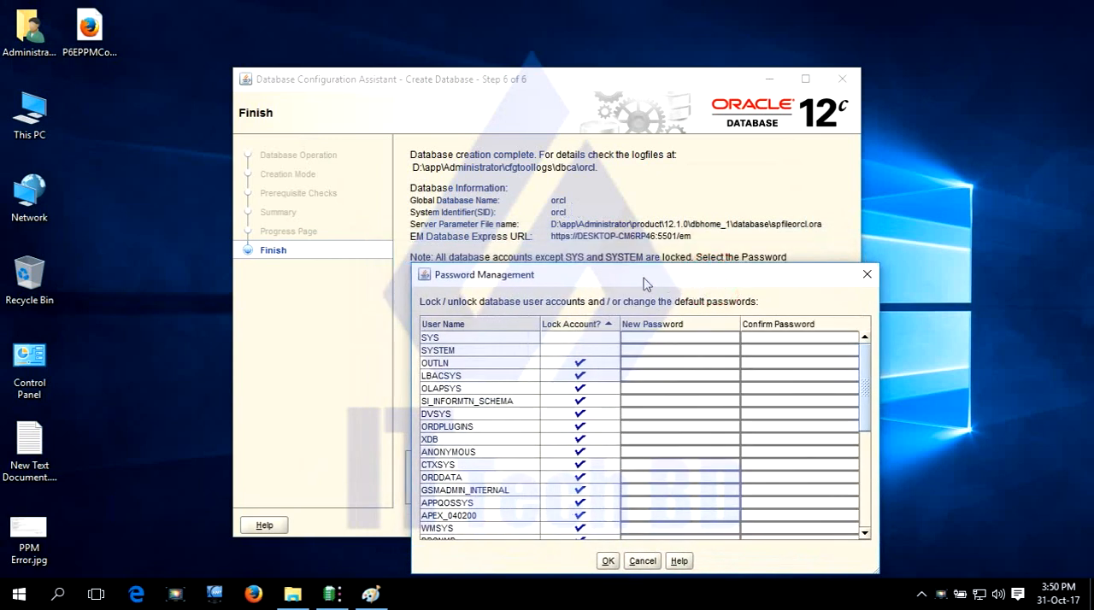
{"action": "mouse_move", "coordinate": [631, 206]}
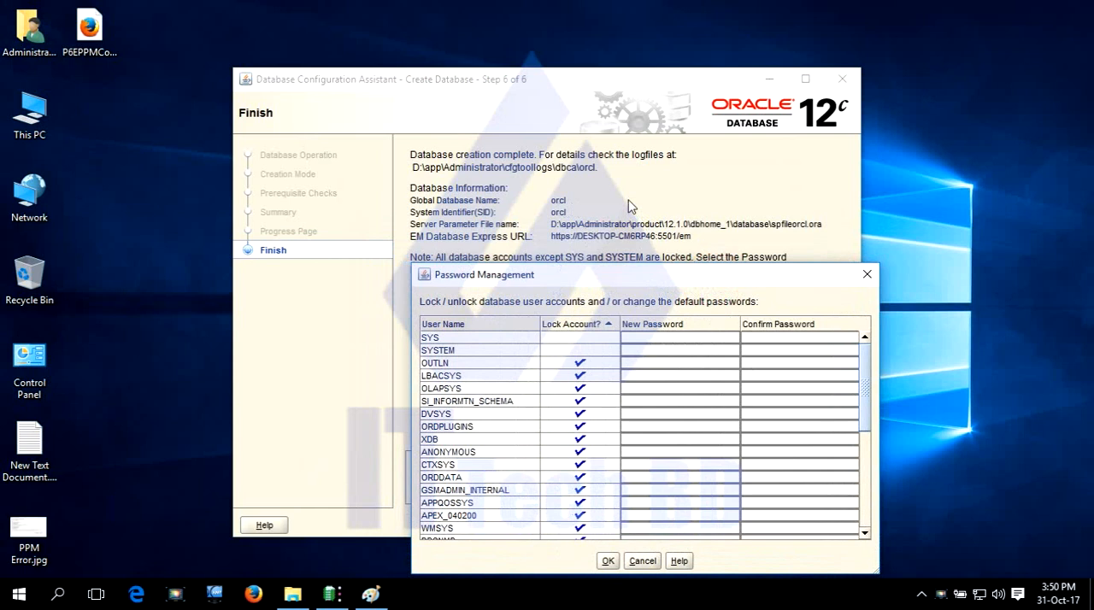
{"action": "mouse_move", "coordinate": [583, 214]}
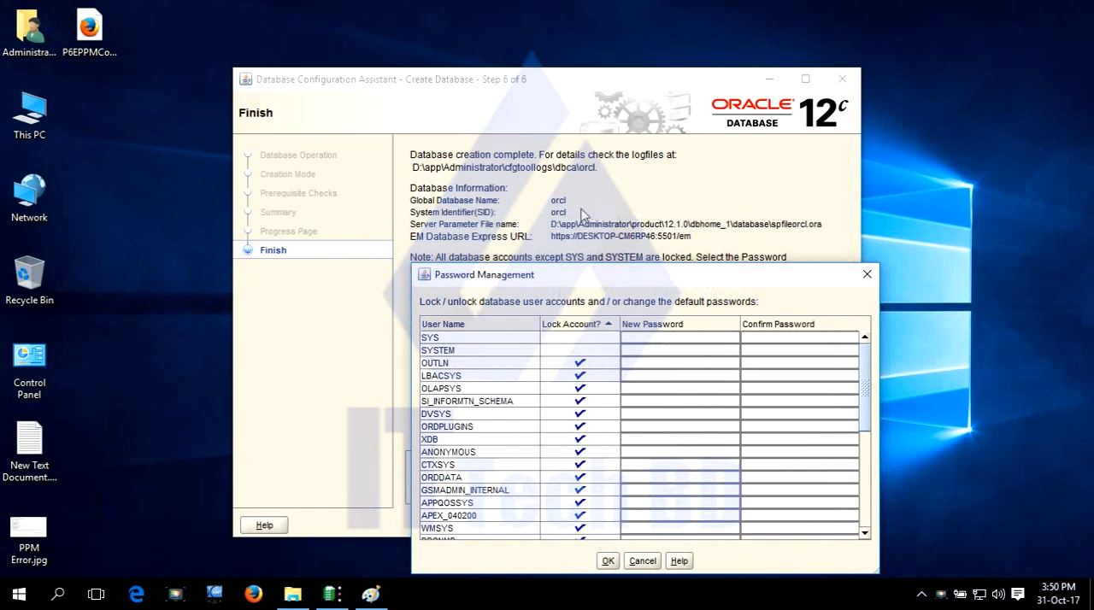
{"action": "mouse_move", "coordinate": [611, 206]}
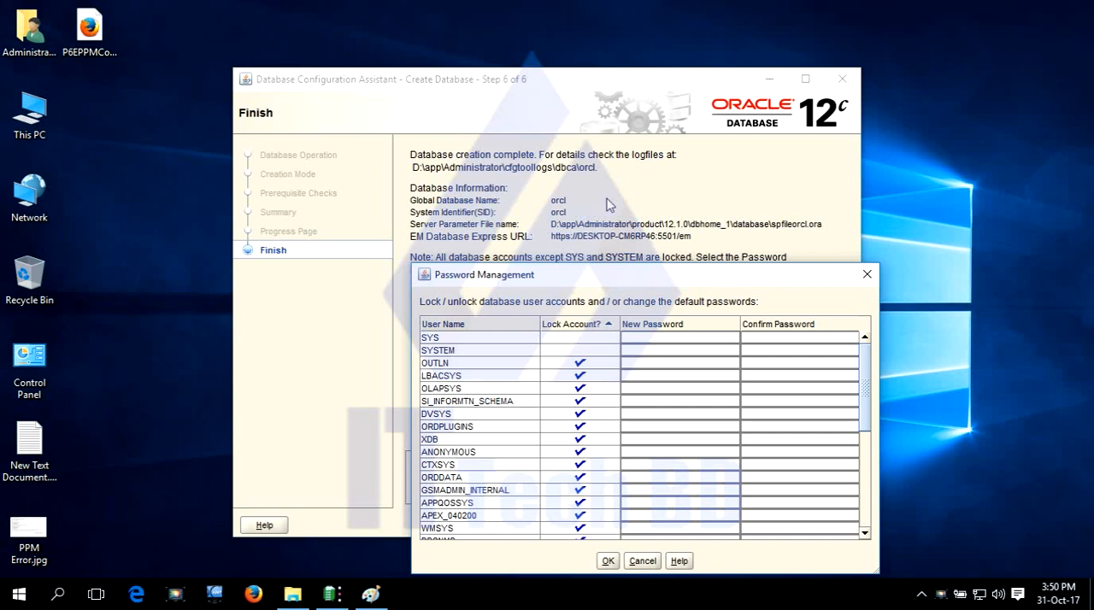
{"action": "mouse_move", "coordinate": [590, 213]}
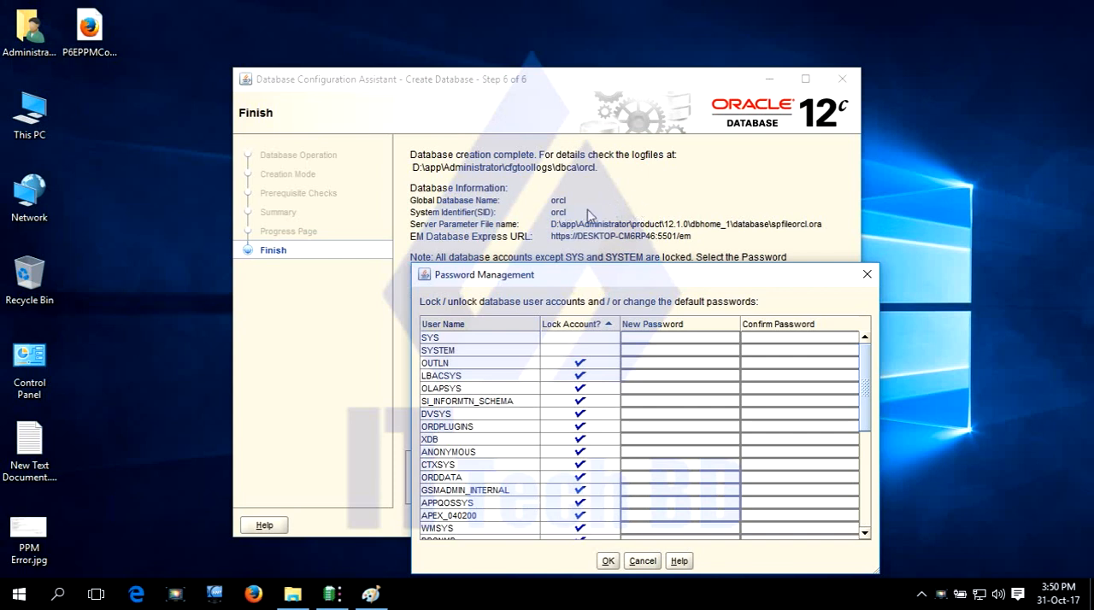
{"action": "mouse_move", "coordinate": [566, 211]}
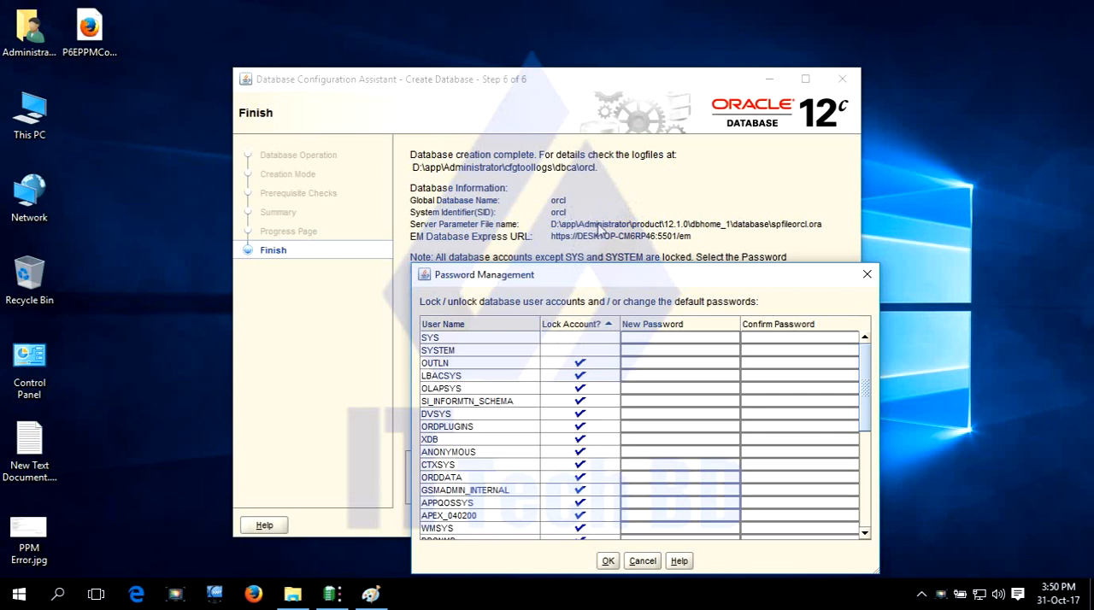
{"action": "mouse_move", "coordinate": [595, 224]}
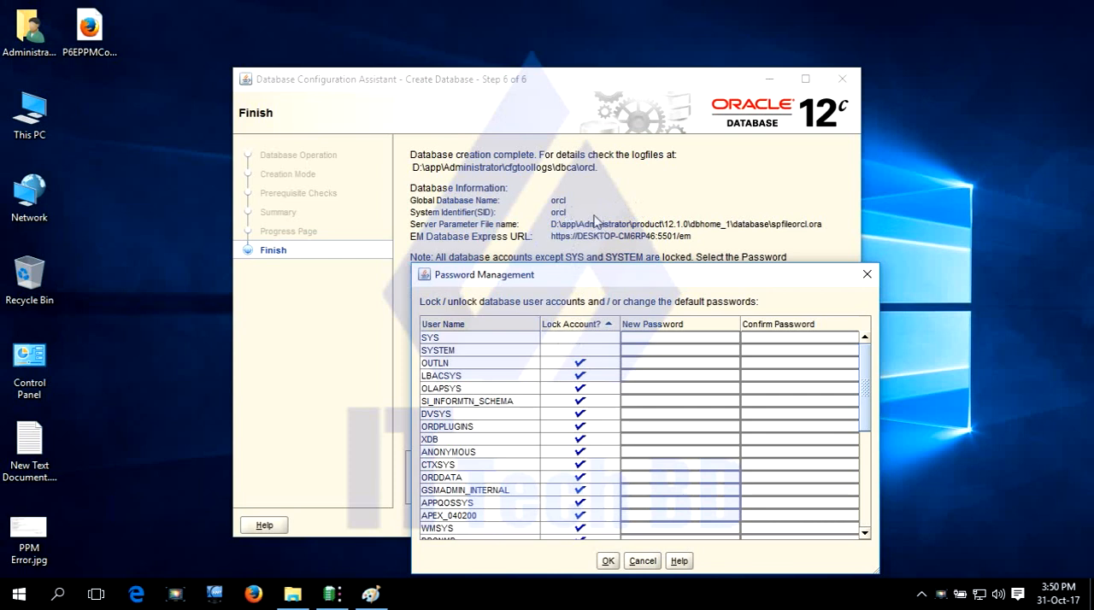
{"action": "left_click", "coordinate": [608, 561]}
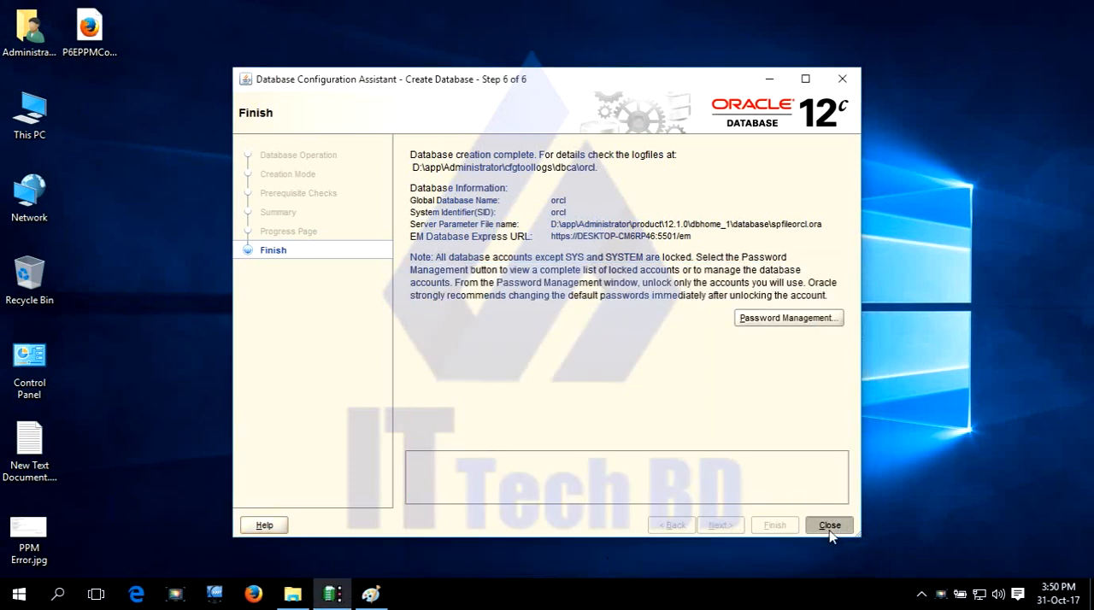
{"action": "left_click", "coordinate": [829, 525]}
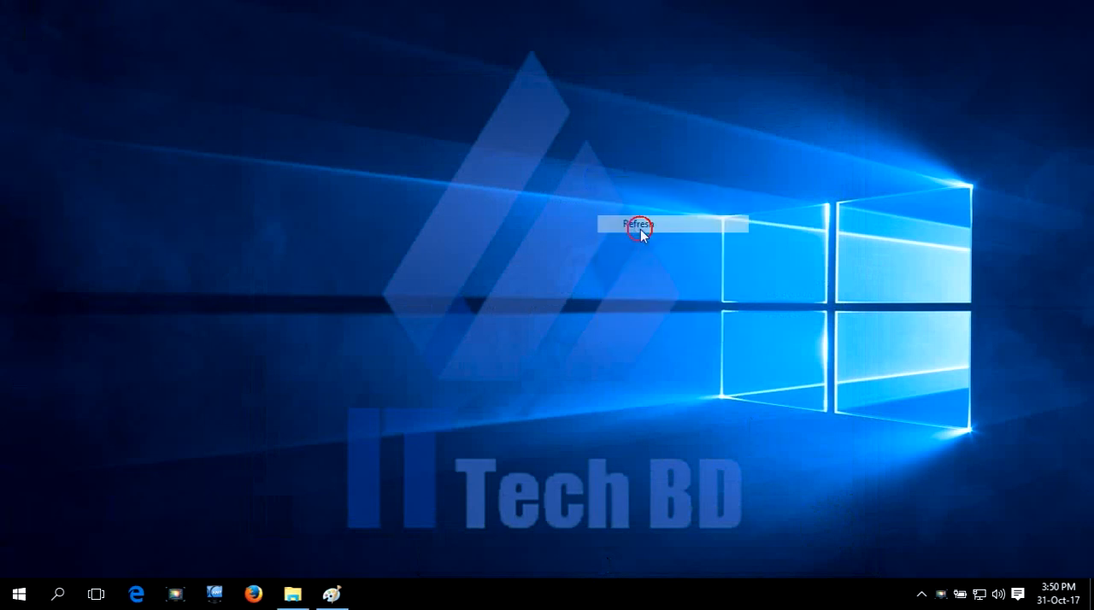
Step: Refresh the desktop and open This PC to reach Local Disk (D:)
{"action": "left_click", "coordinate": [640, 226]}
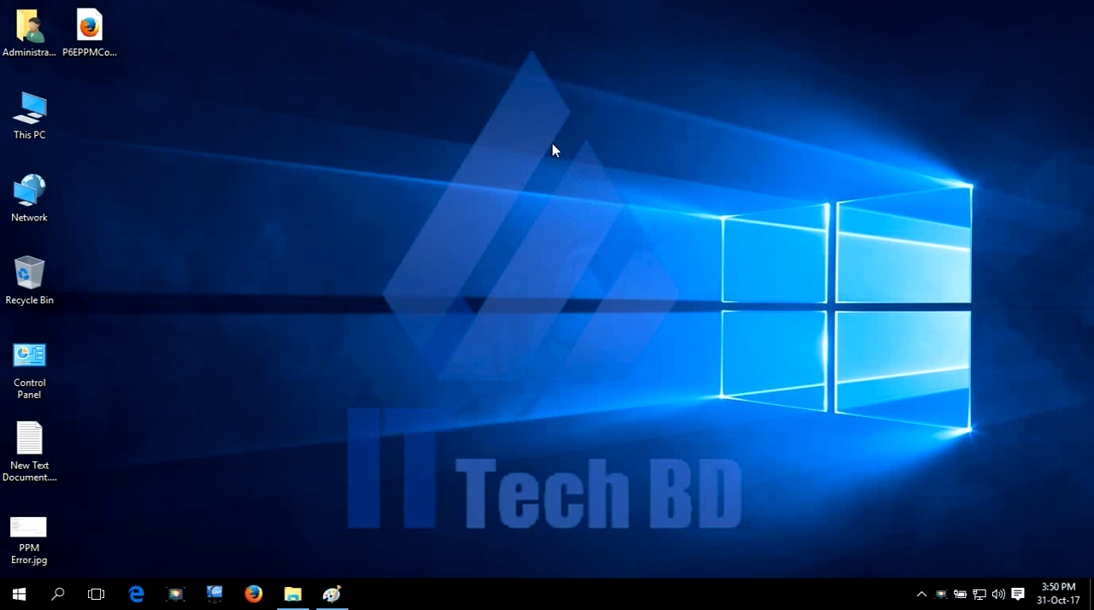
{"action": "mouse_move", "coordinate": [576, 229]}
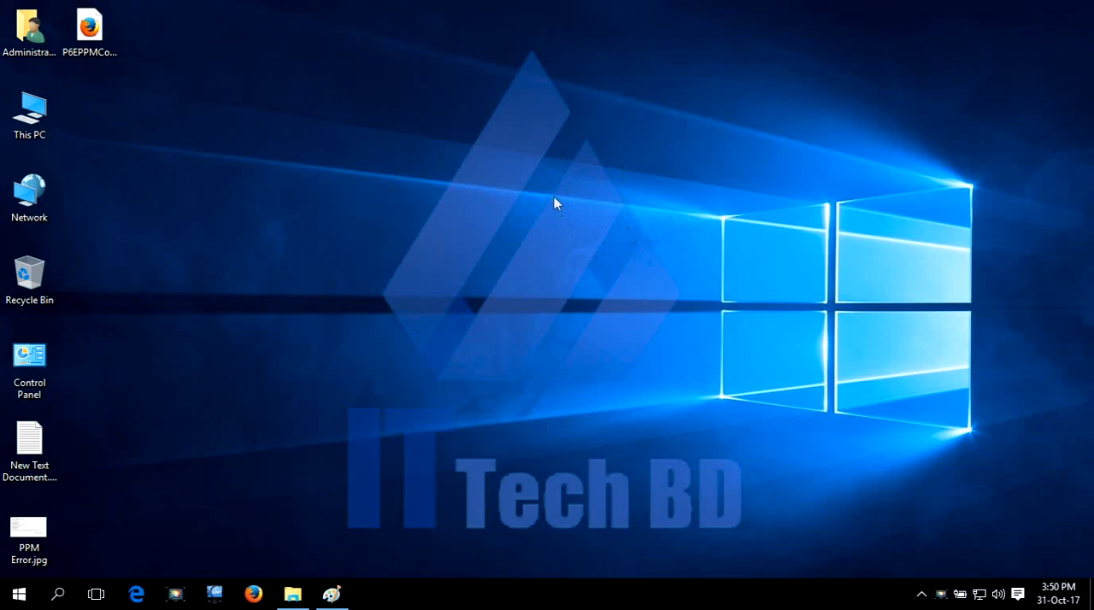
{"action": "mouse_move", "coordinate": [560, 202]}
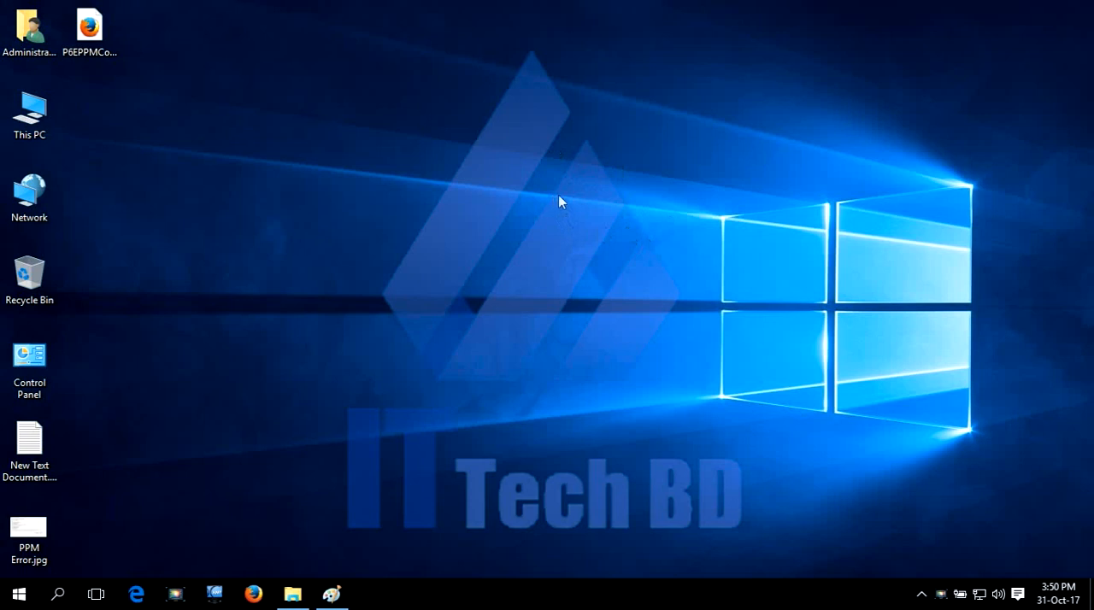
{"action": "mouse_move", "coordinate": [577, 230]}
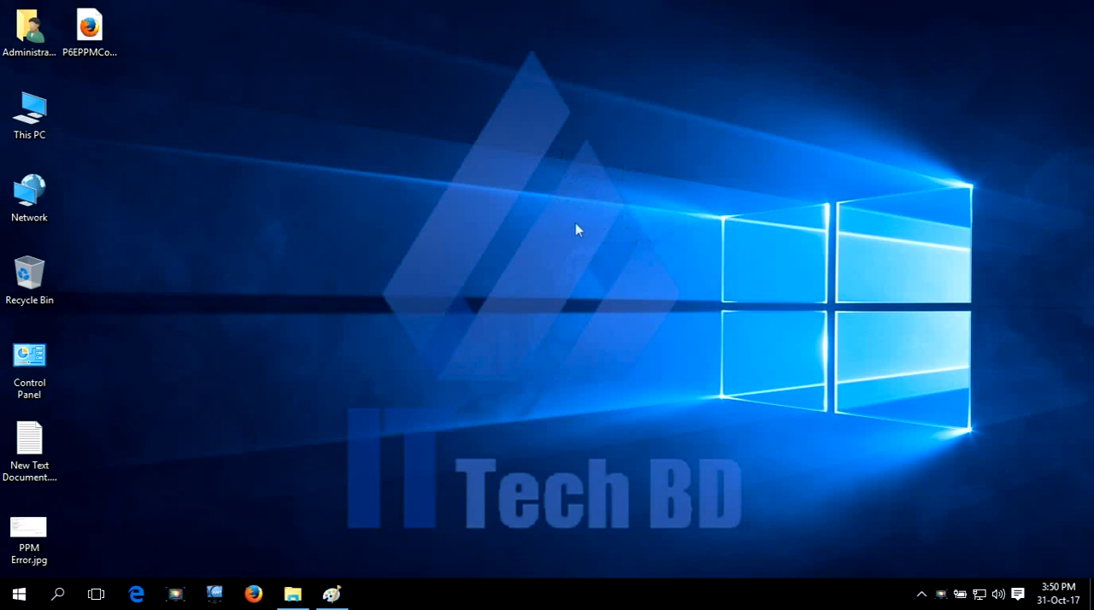
{"action": "left_click", "coordinate": [29, 116]}
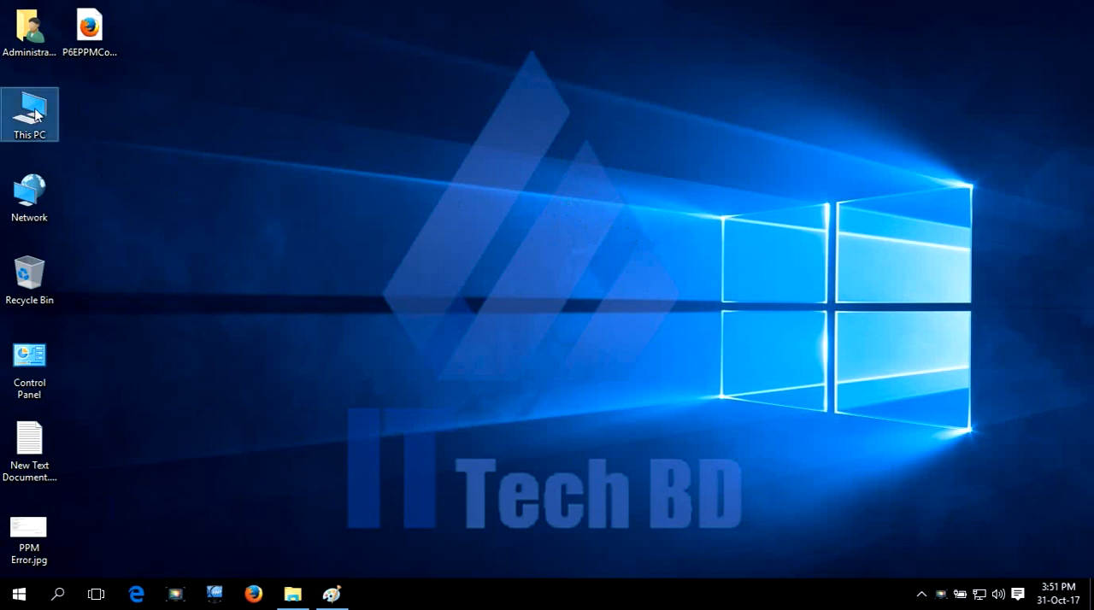
{"action": "double_click", "coordinate": [29, 107]}
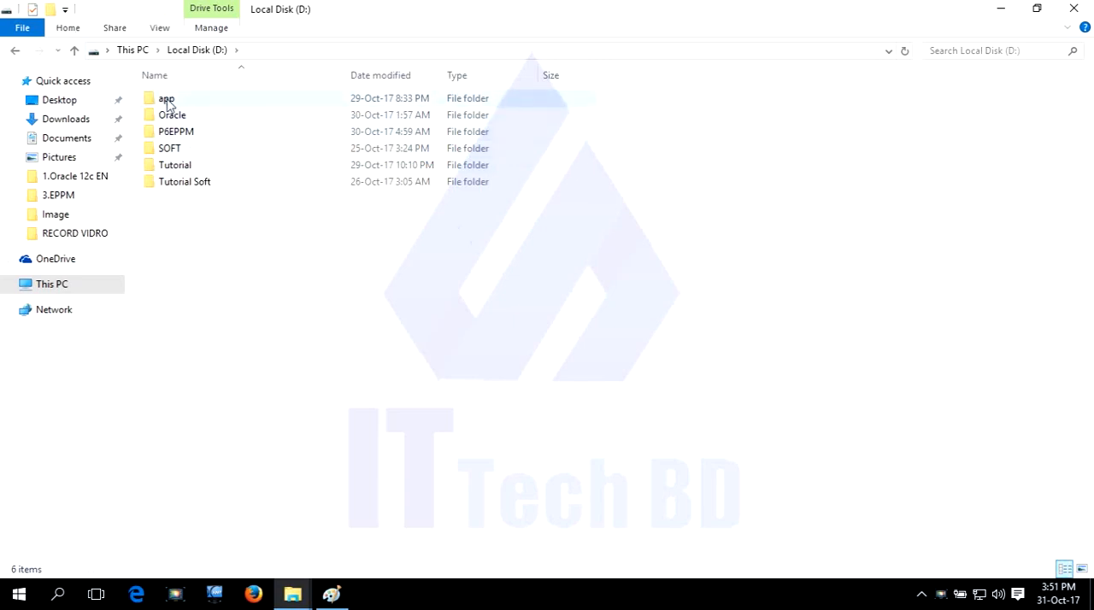
Step: Open app\Administrator\oradata on D: and confirm the ORCL folder beside orcldb
{"action": "double_click", "coordinate": [167, 97]}
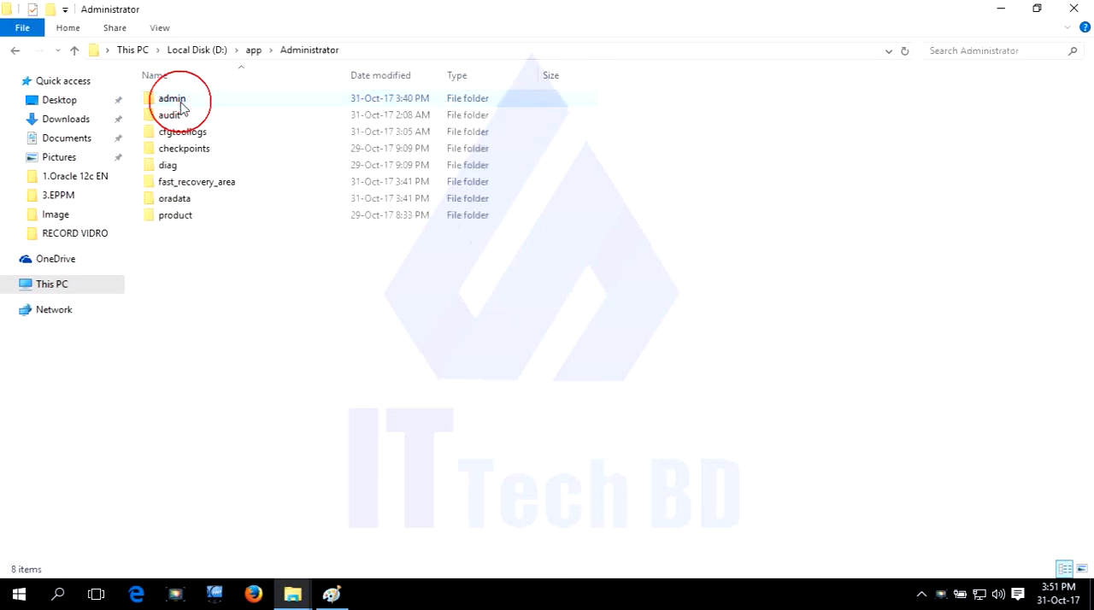
{"action": "double_click", "coordinate": [174, 197]}
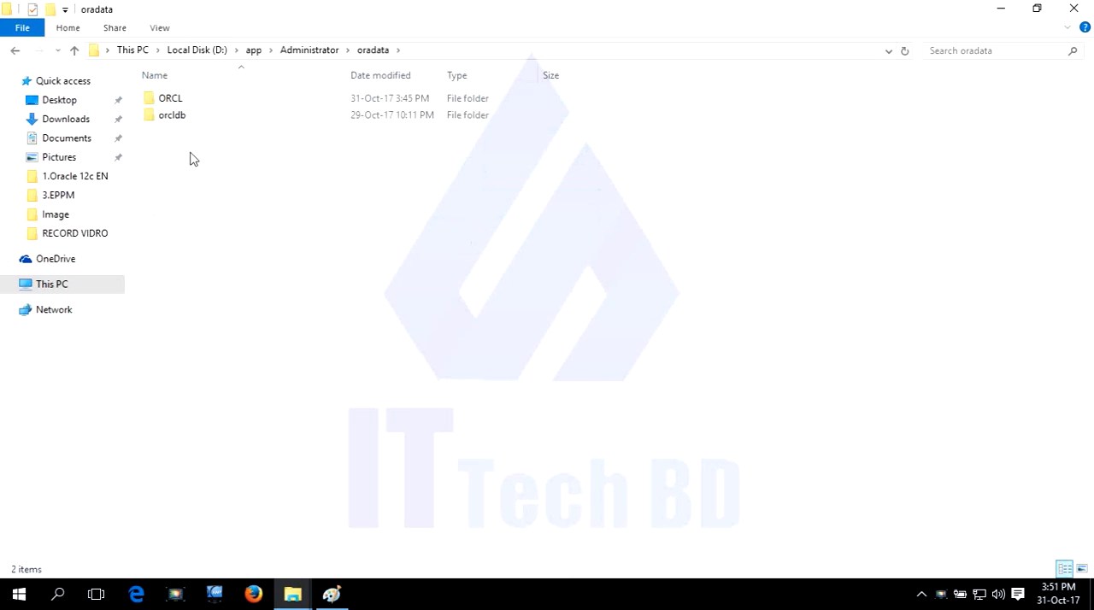
{"action": "left_click", "coordinate": [172, 115]}
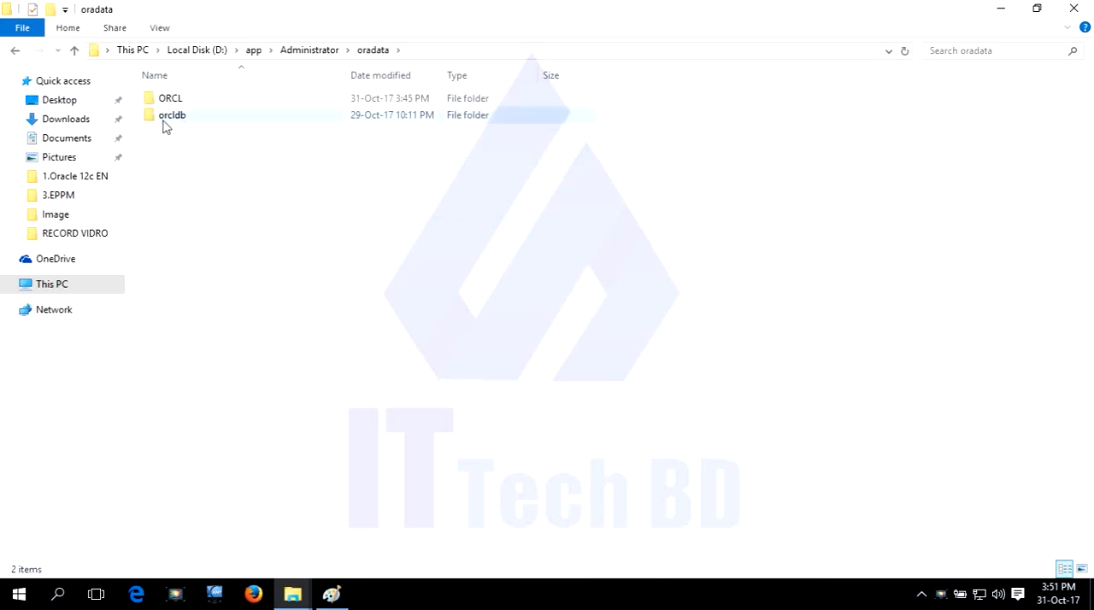
{"action": "mouse_move", "coordinate": [172, 115]}
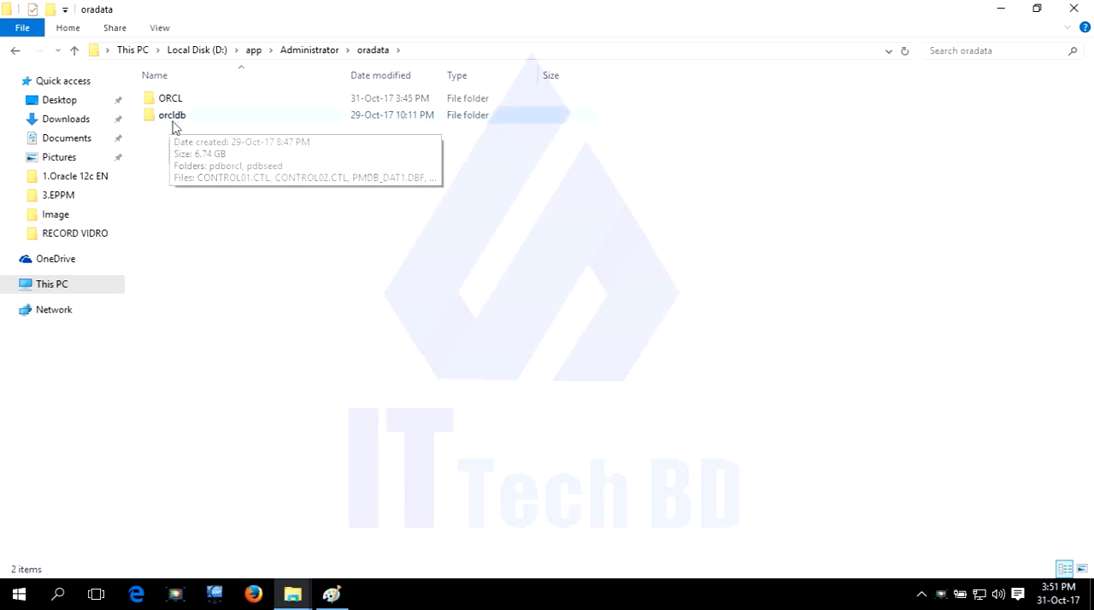
{"action": "mouse_move", "coordinate": [201, 137]}
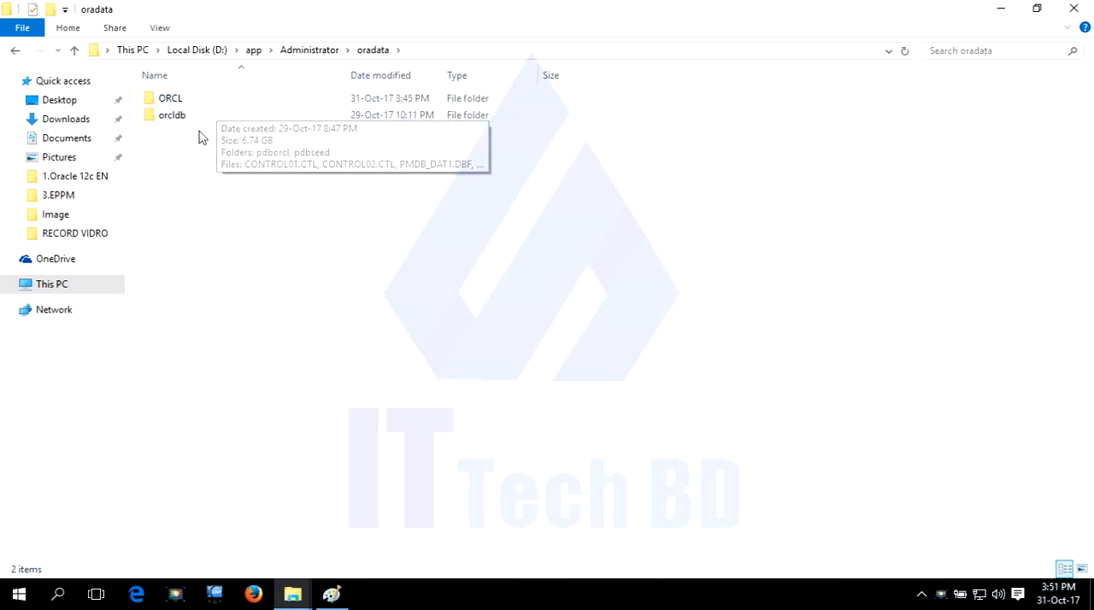
{"action": "mouse_move", "coordinate": [180, 112]}
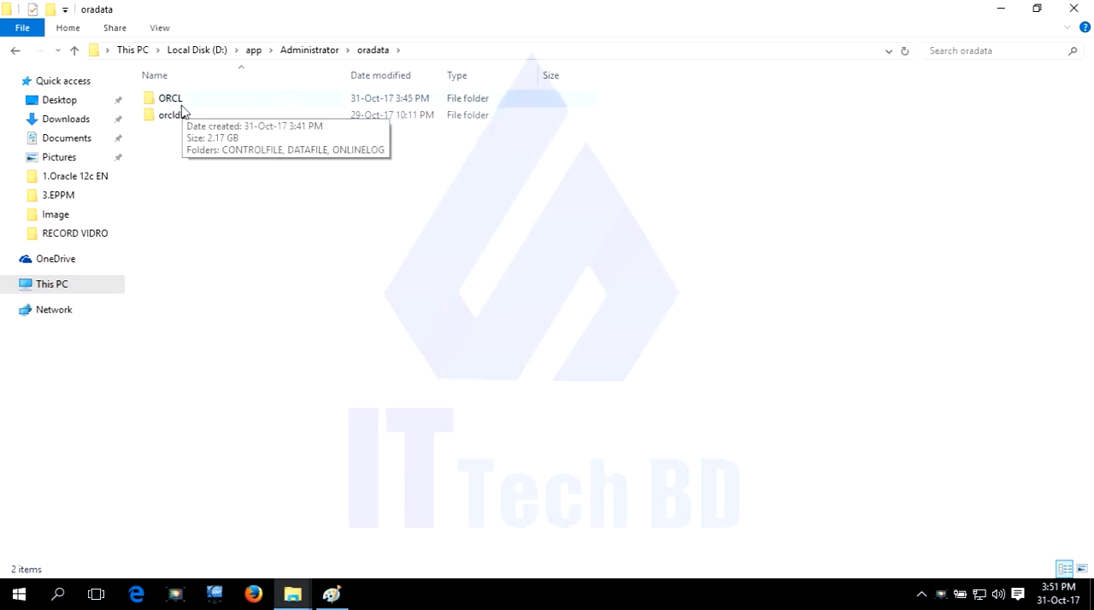
{"action": "mouse_move", "coordinate": [271, 259]}
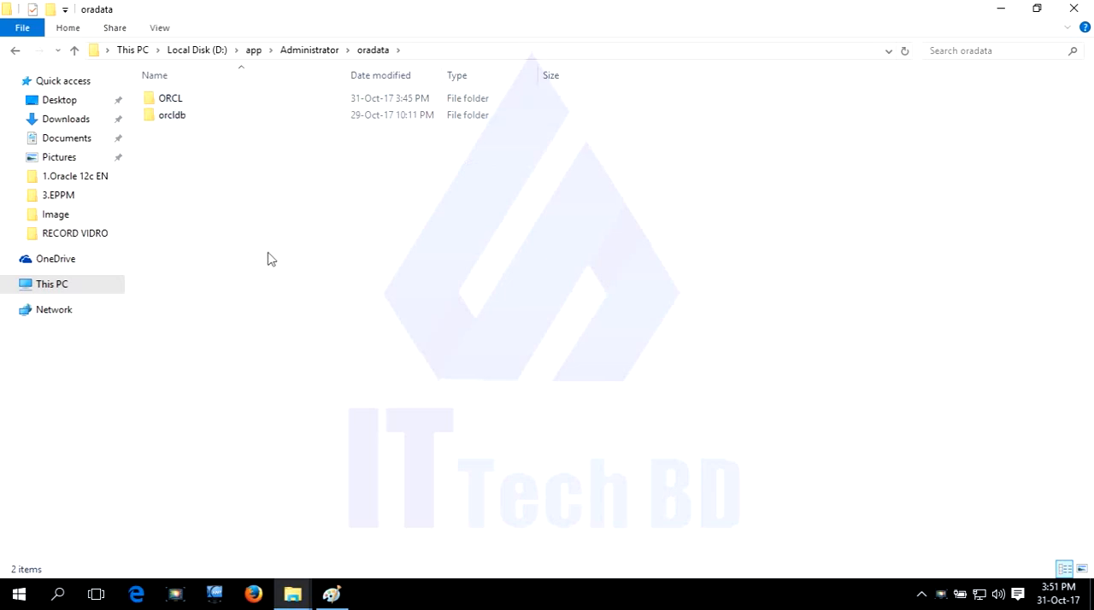
{"action": "mouse_move", "coordinate": [381, 251]}
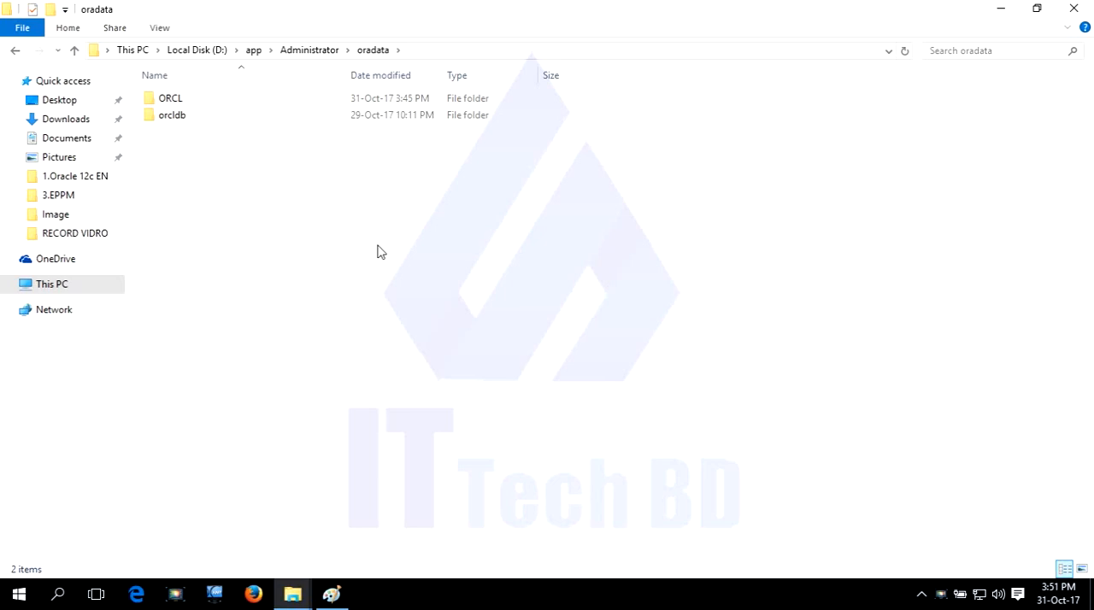